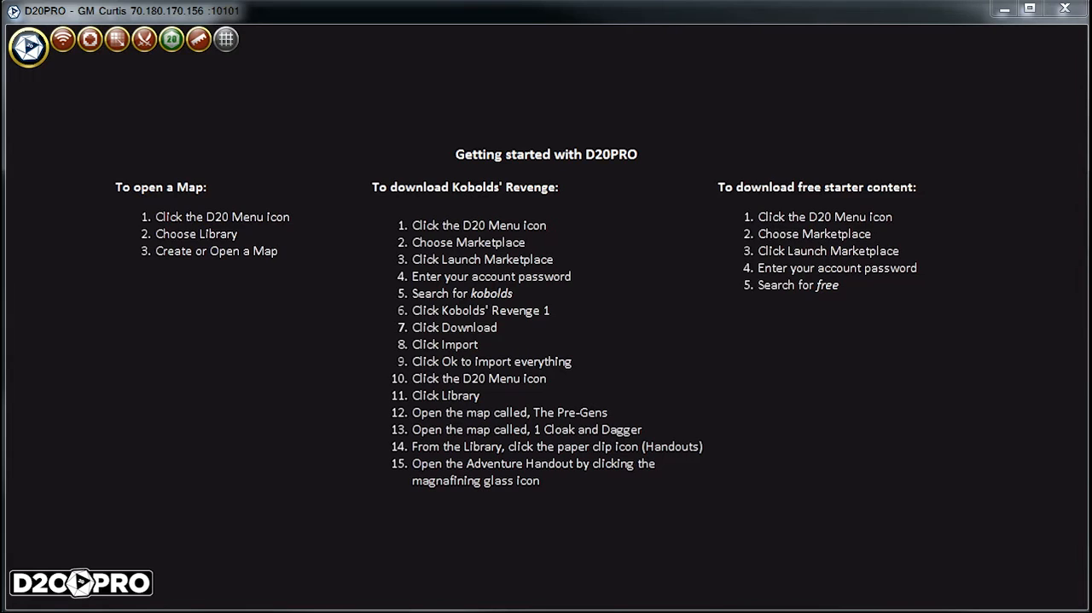
- Open the D20 Menu from the top-left icon to list library, dice and tools
left_click(28, 46)
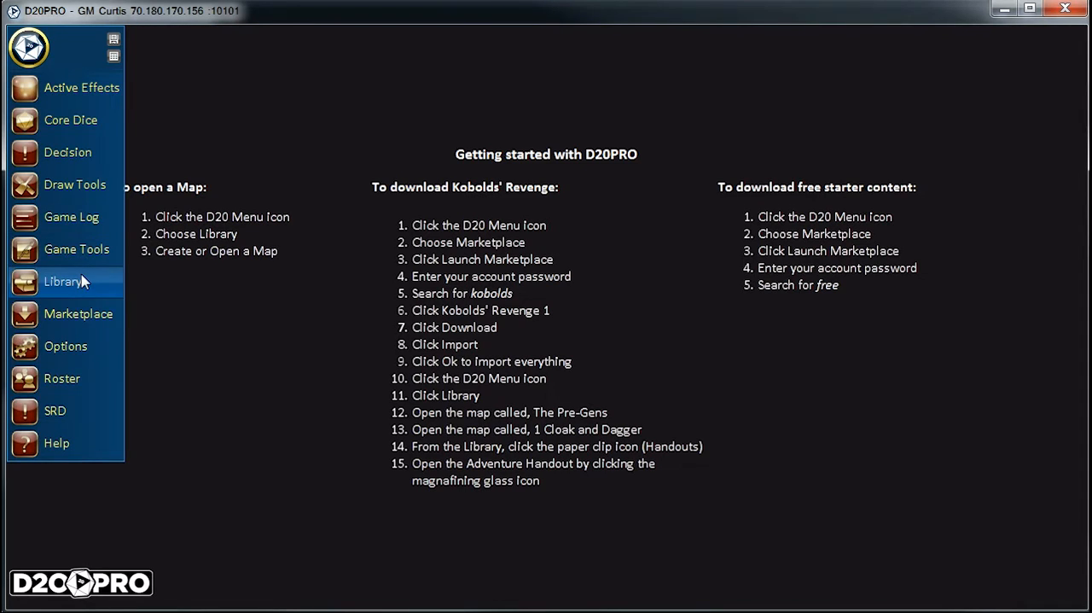
- Open the map library and load Field_000 and Campsite_007, showing the forest campsite
left_click(64, 281)
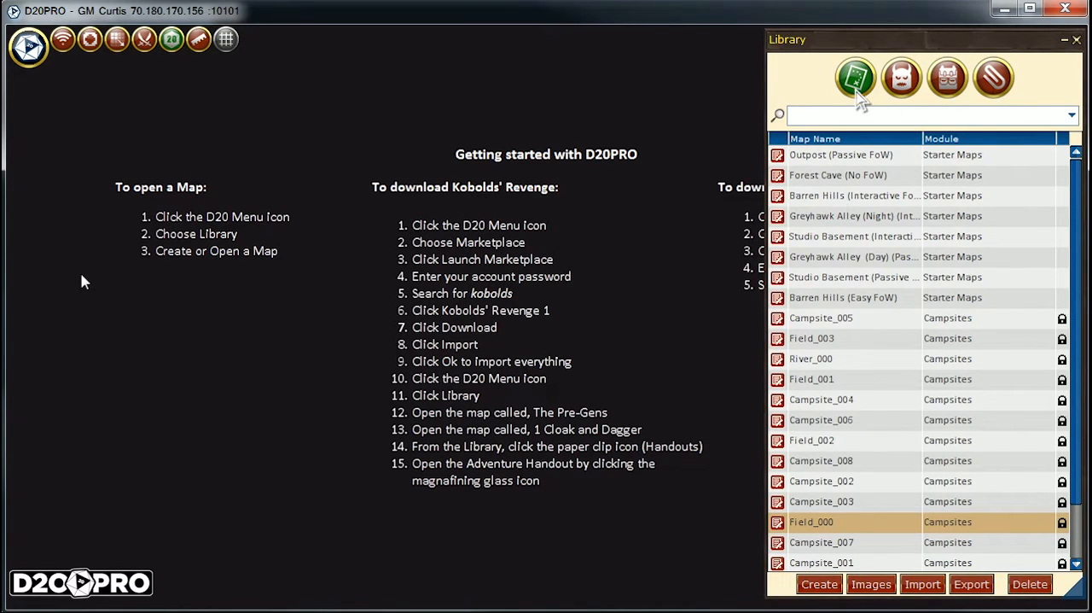
mouse_move(902, 93)
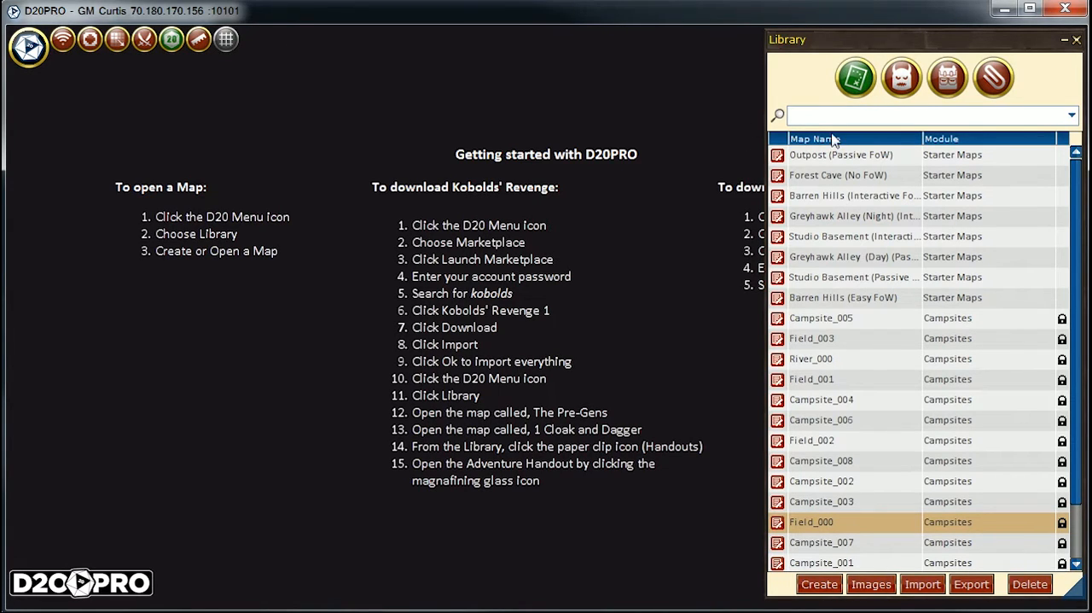
mouse_move(834, 416)
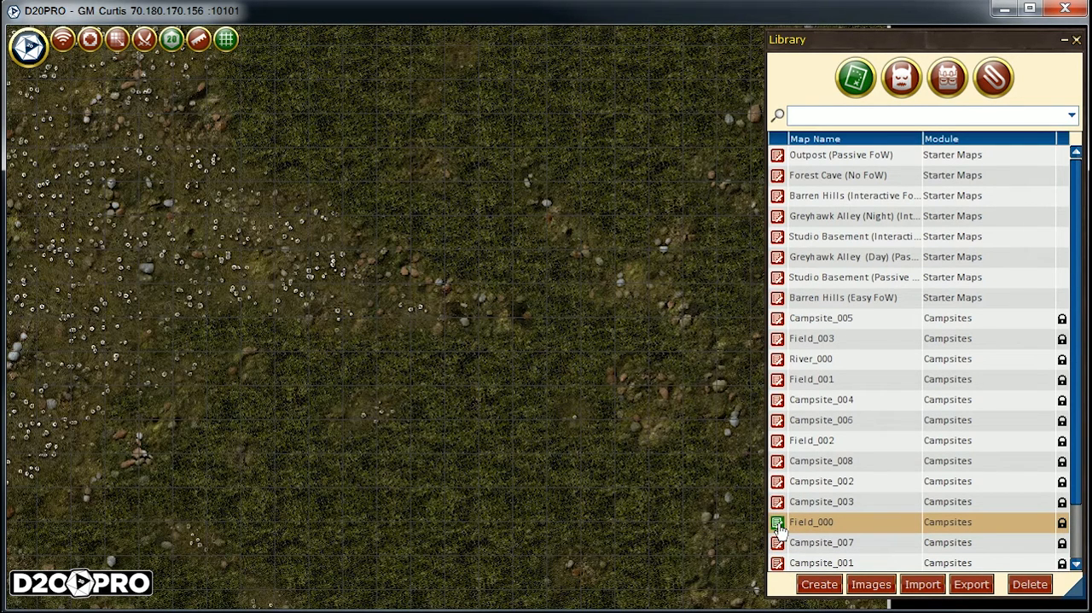
double_click(821, 542)
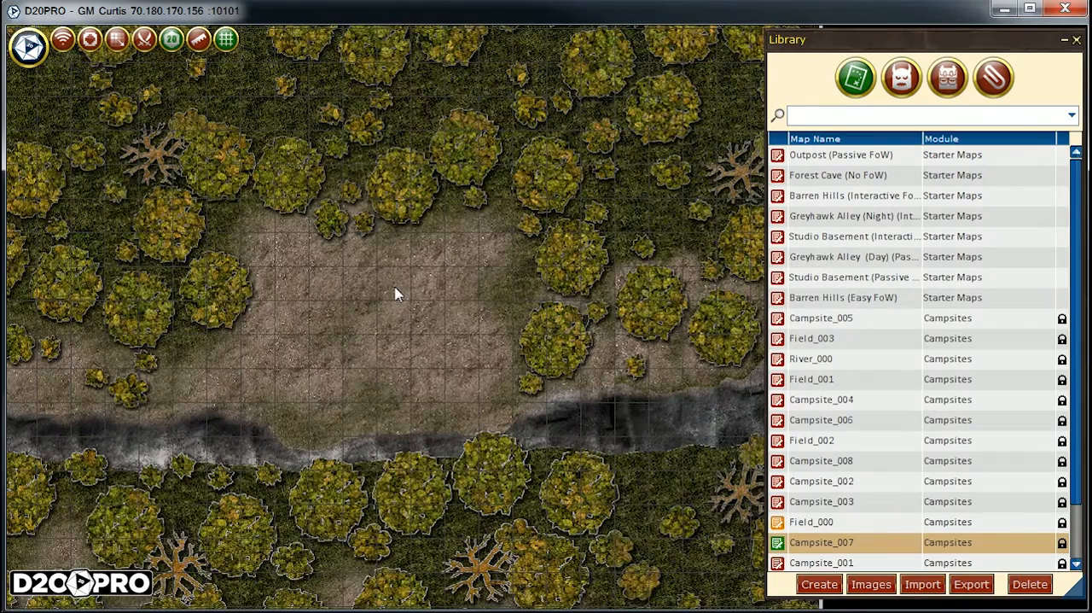
mouse_move(55, 84)
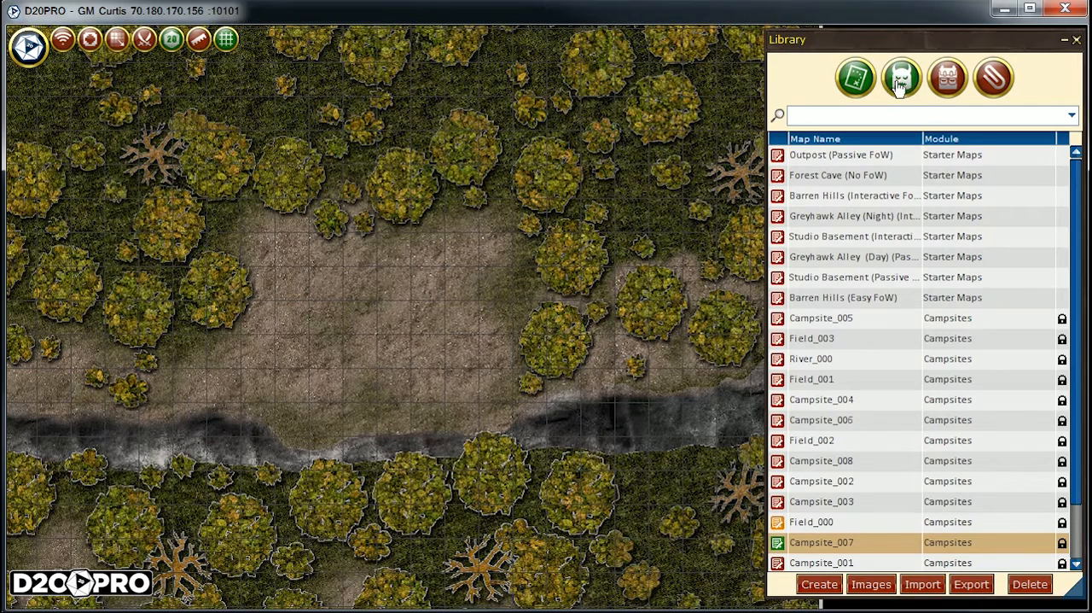
- Search the Creature Library for 'starter' and place the five party tokens in the clearing
left_click(901, 78)
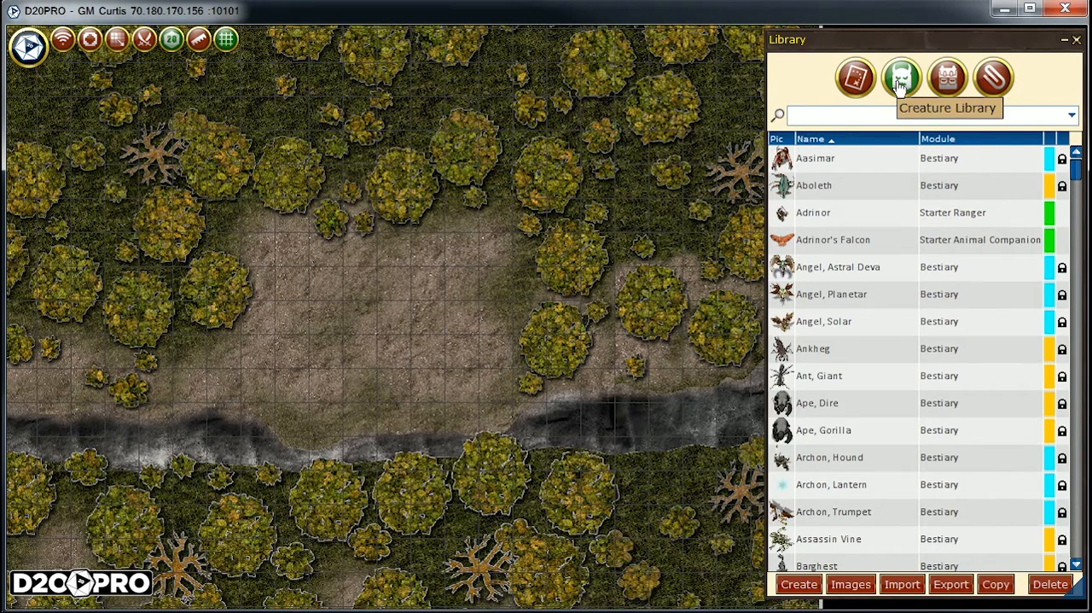
type("starter")
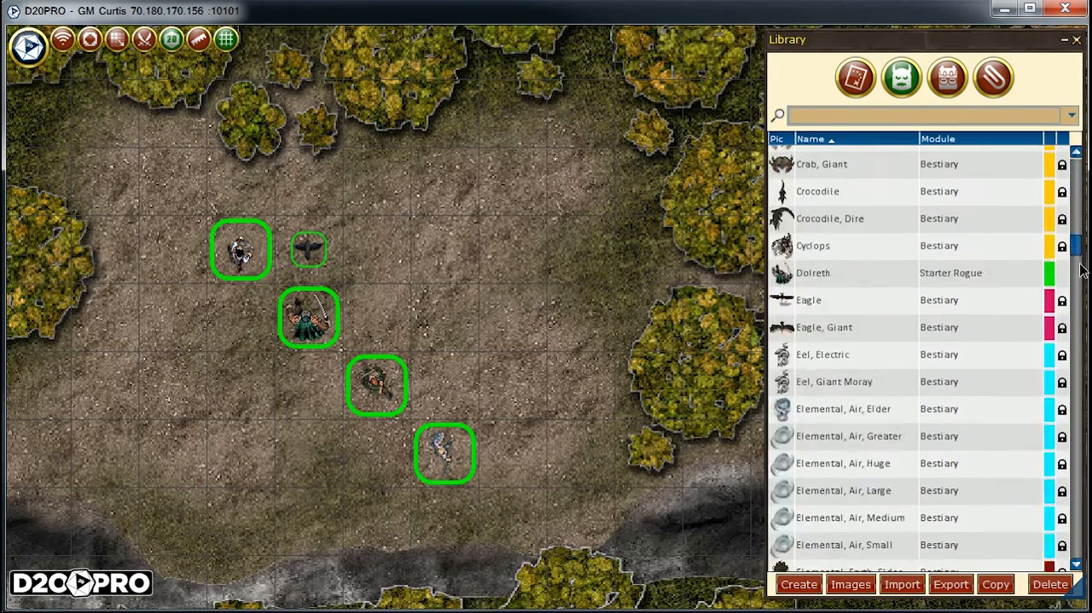
scroll("down", 3)
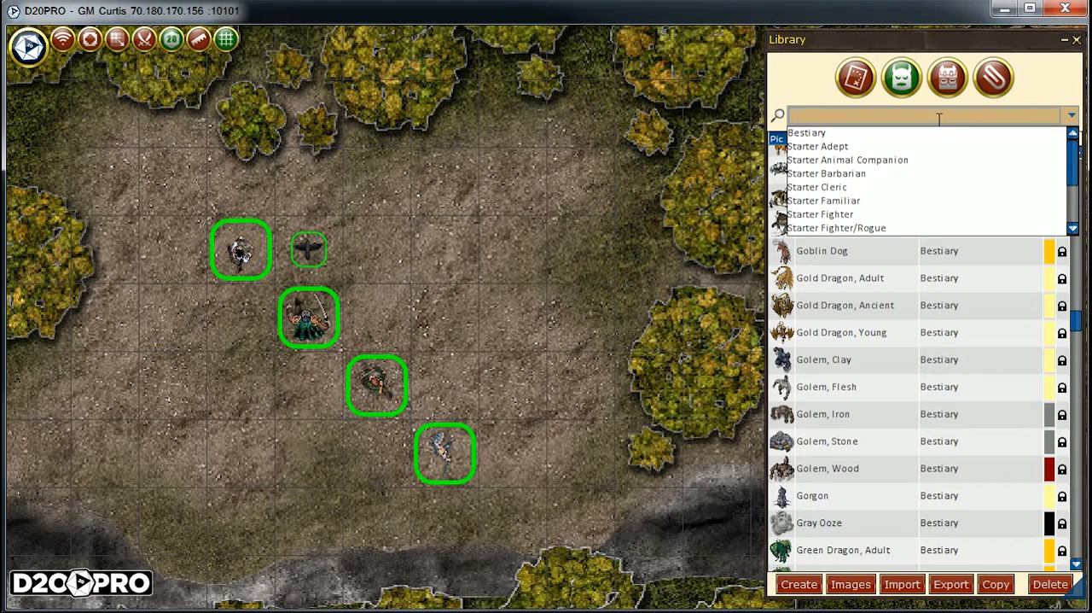
- Search 'owlb' and drag three owlbears into a column right of the party
type("owlbe")
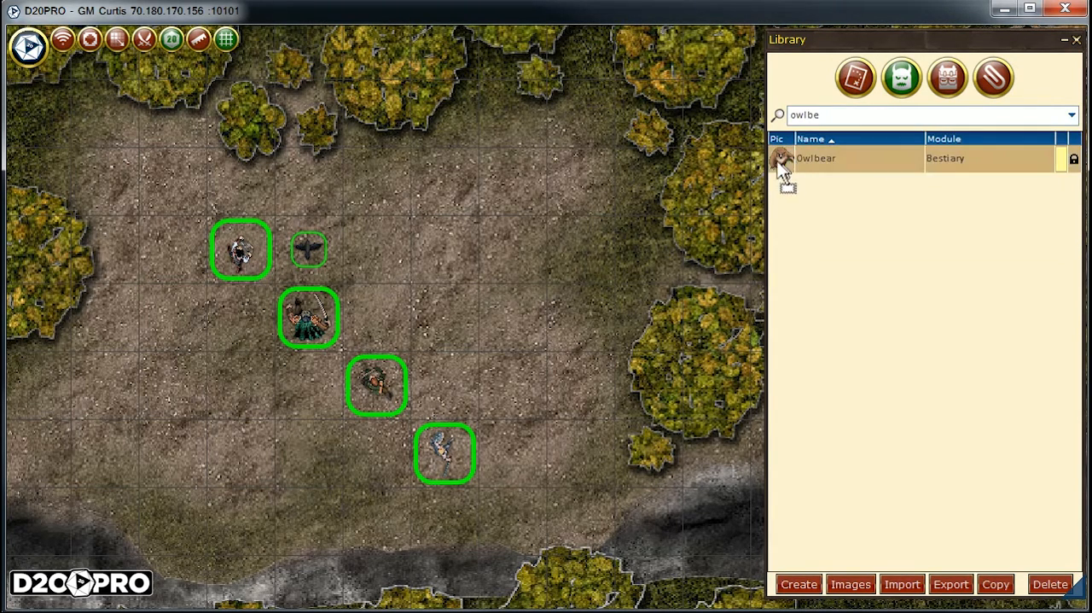
left_click_drag(783, 158, 546, 145)
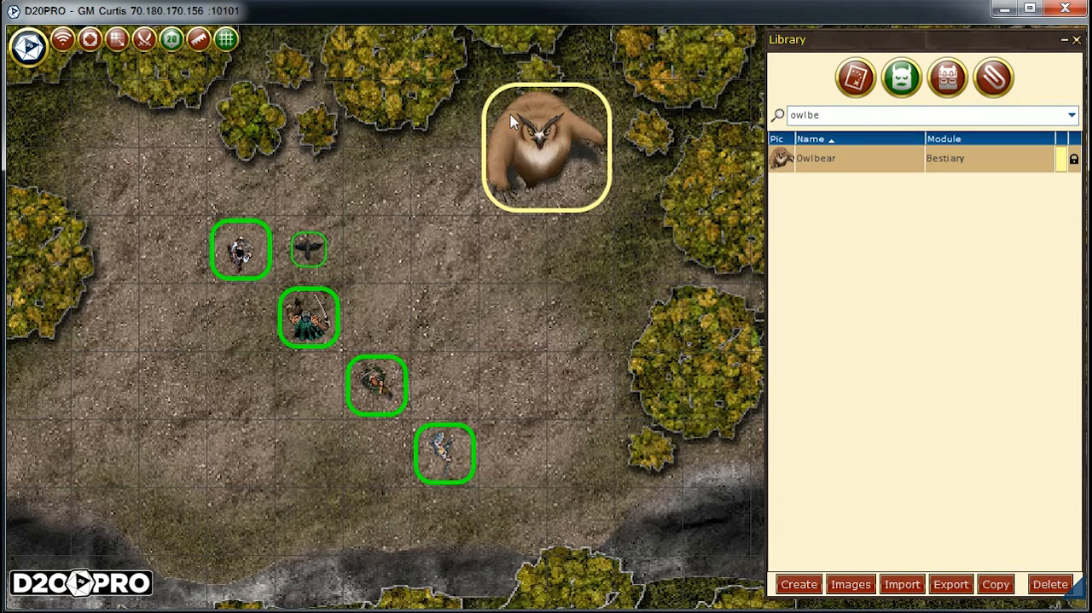
left_click_drag(781, 157, 547, 282)
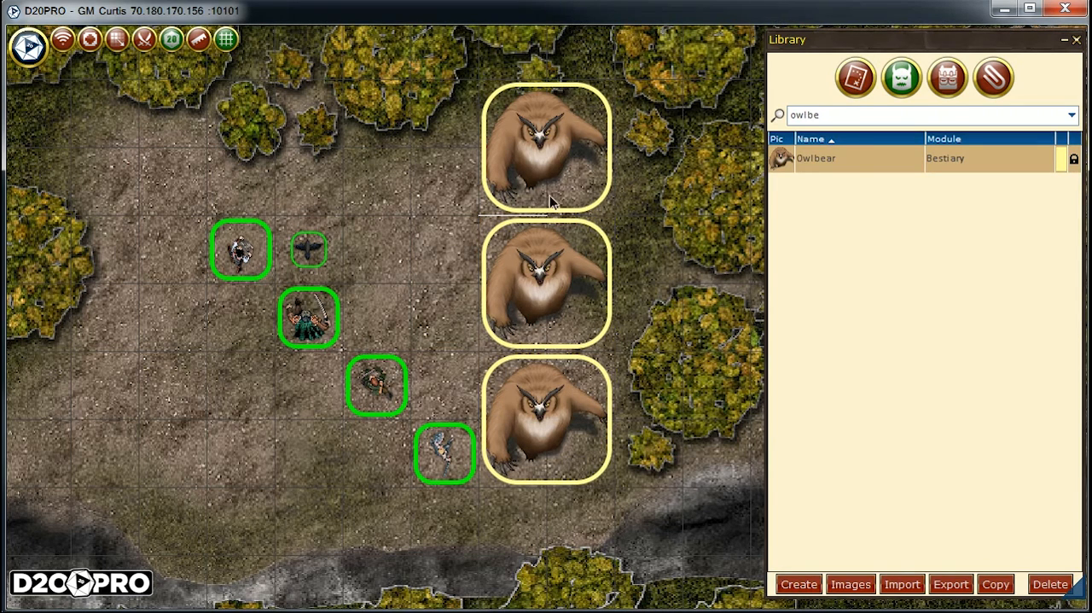
left_click(546, 146)
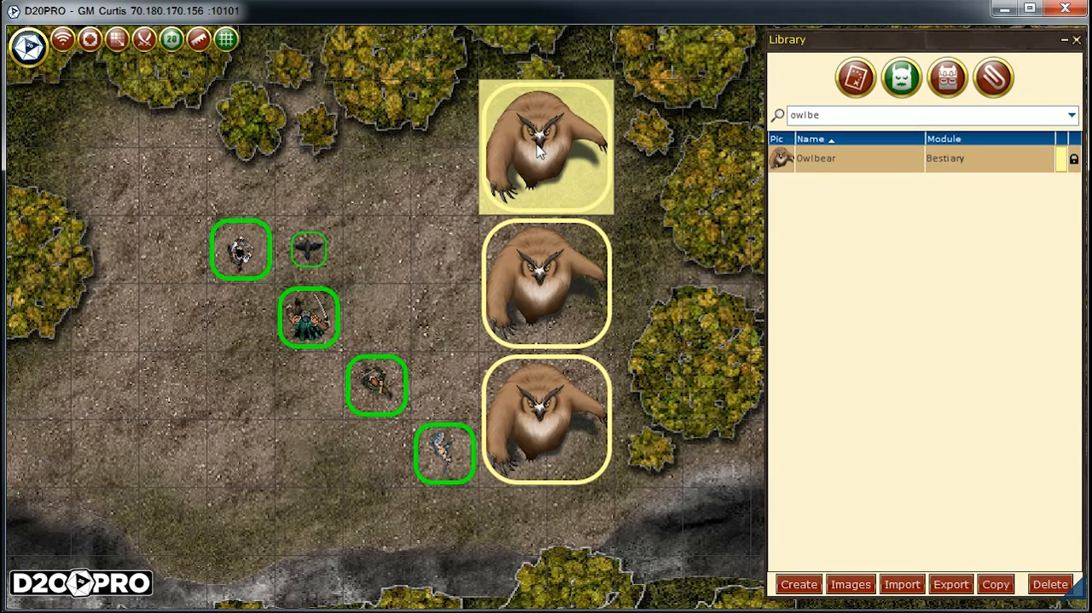
right_click(547, 150)
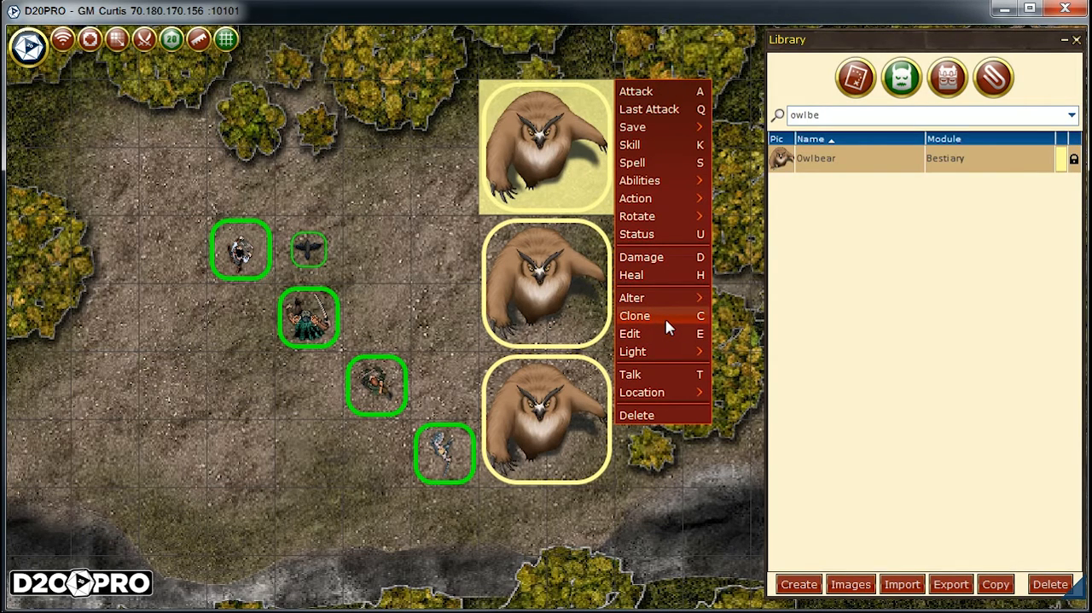
- Clone the top owlbear, then box-select and delete five owlbears, leaving two
left_click(635, 315)
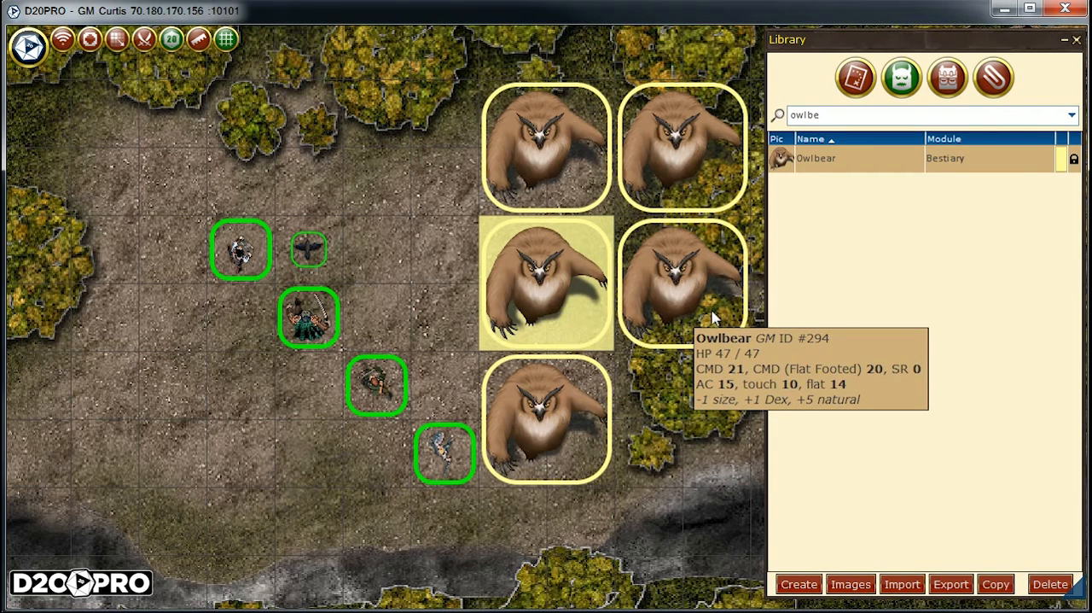
mouse_move(597, 207)
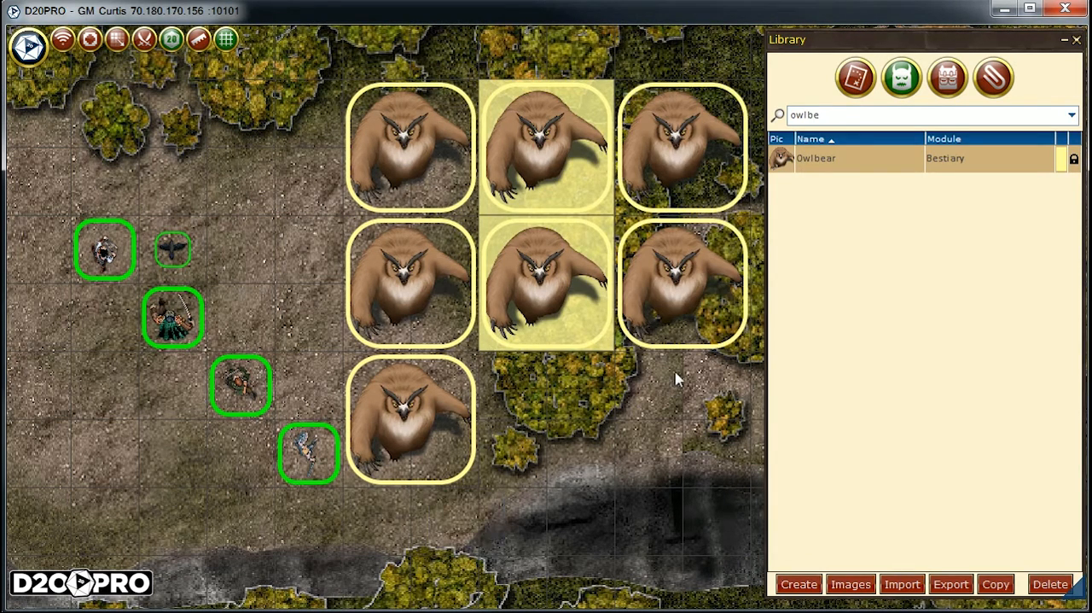
left_click_drag(675, 380, 563, 563)
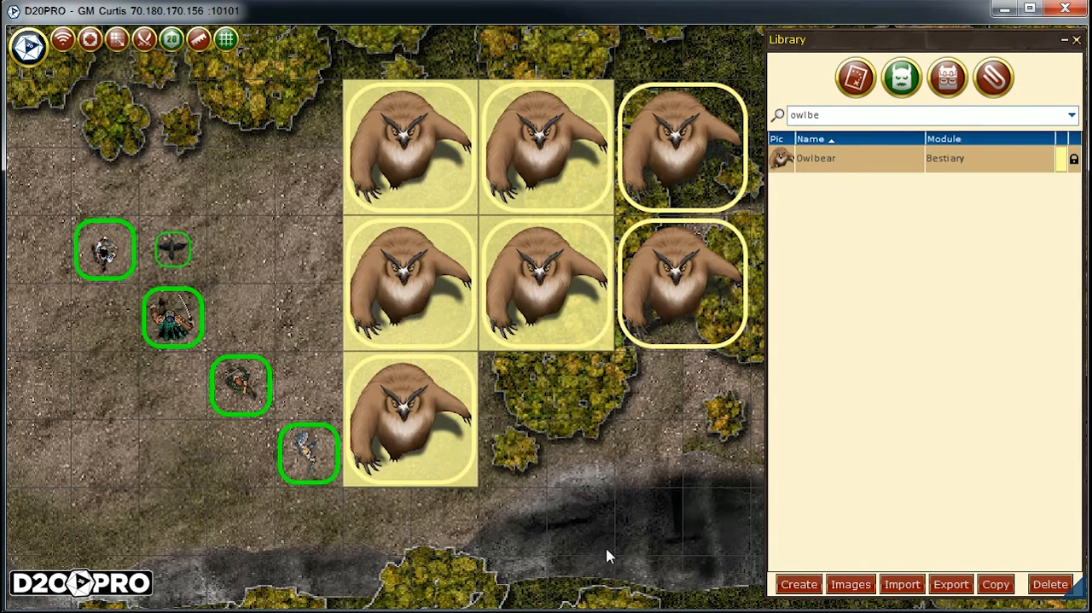
left_click(1051, 584)
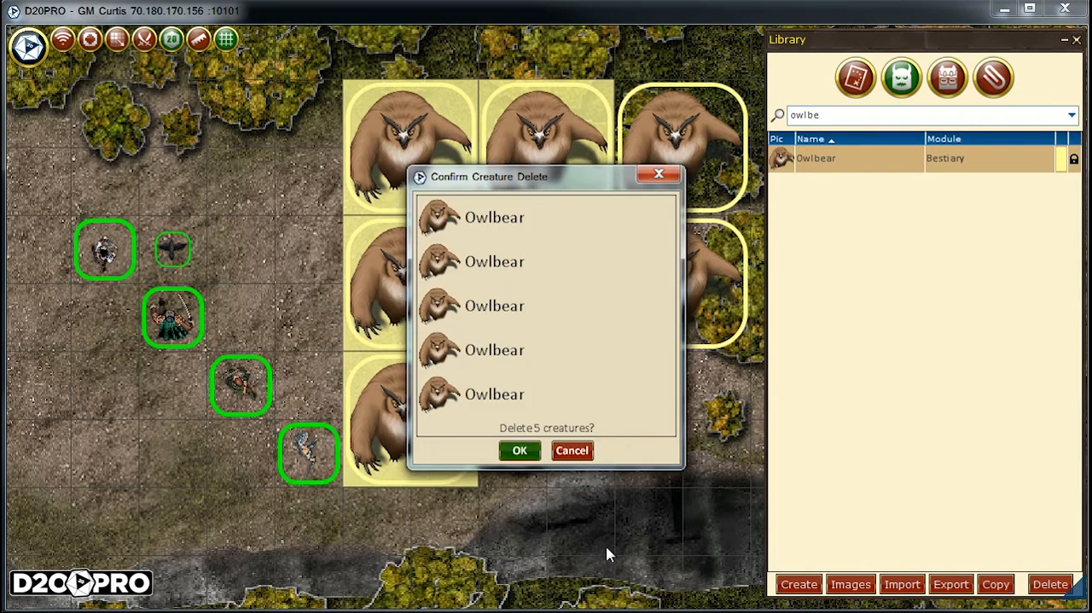
left_click(519, 451)
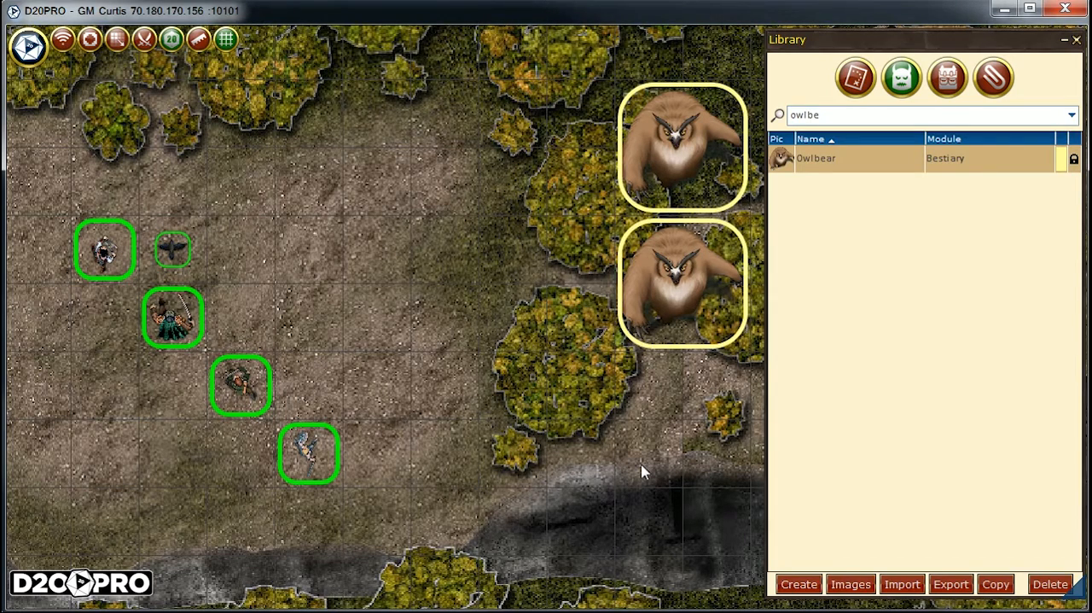
- Drag both owlbears beside the party and set them to Invisible via Alter > Visibility
left_click_drag(683, 282, 410, 281)
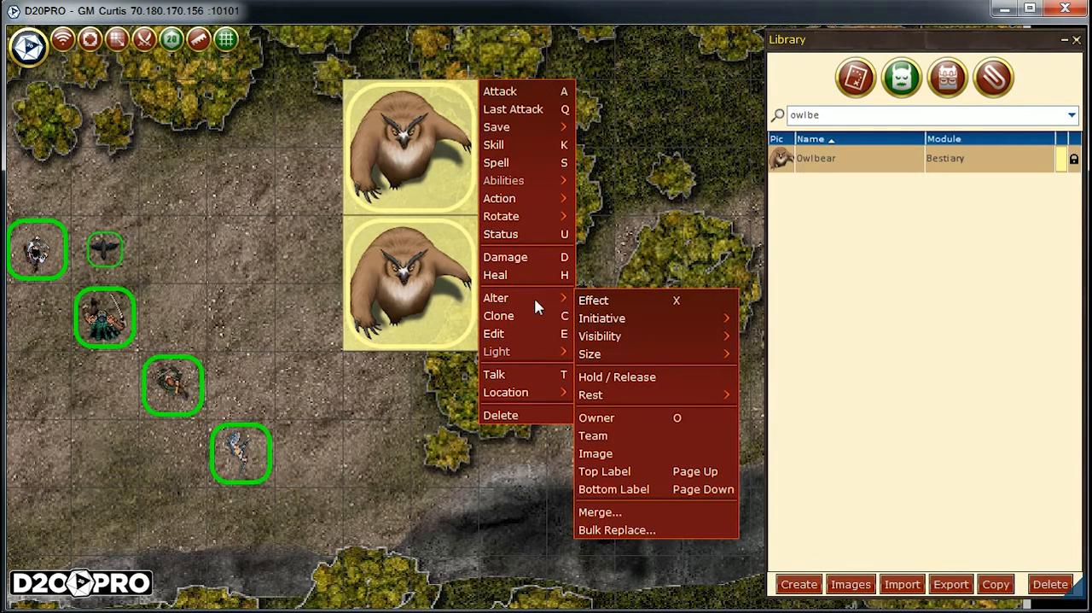
mouse_move(762, 338)
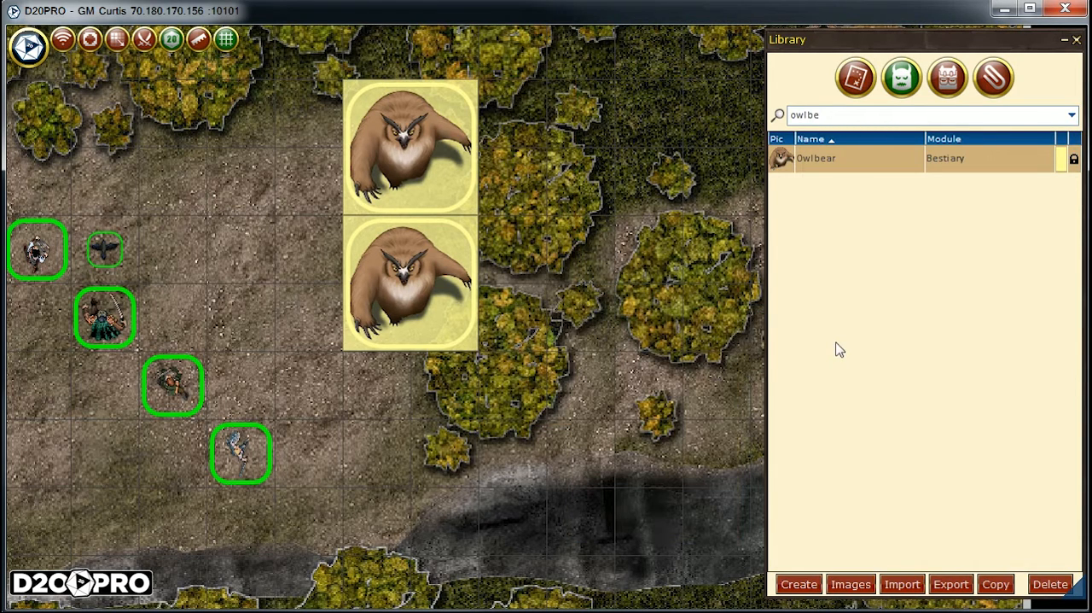
right_click(410, 149)
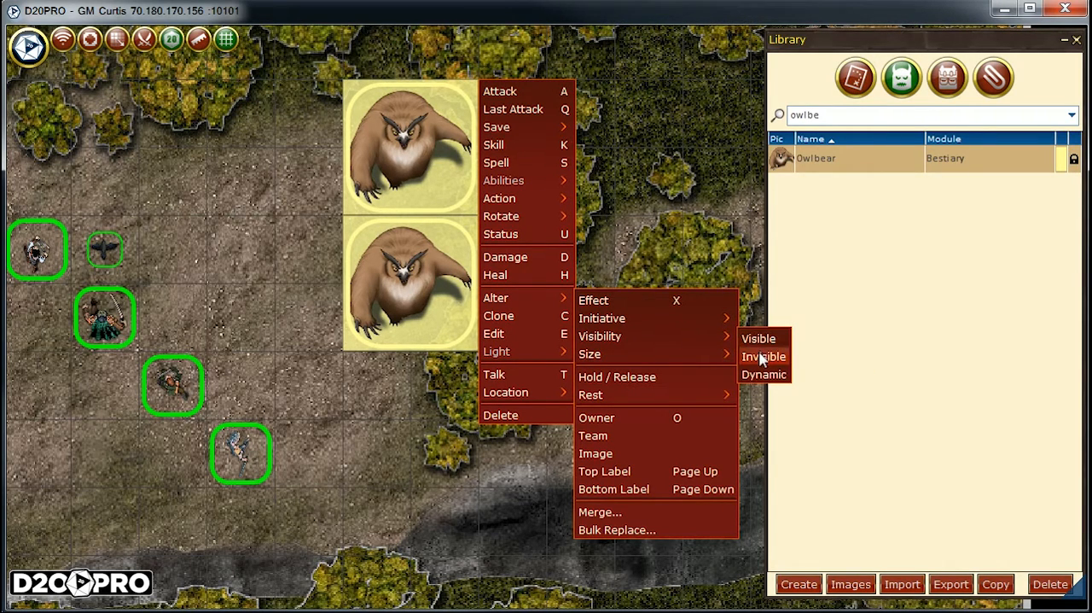
mouse_move(785, 365)
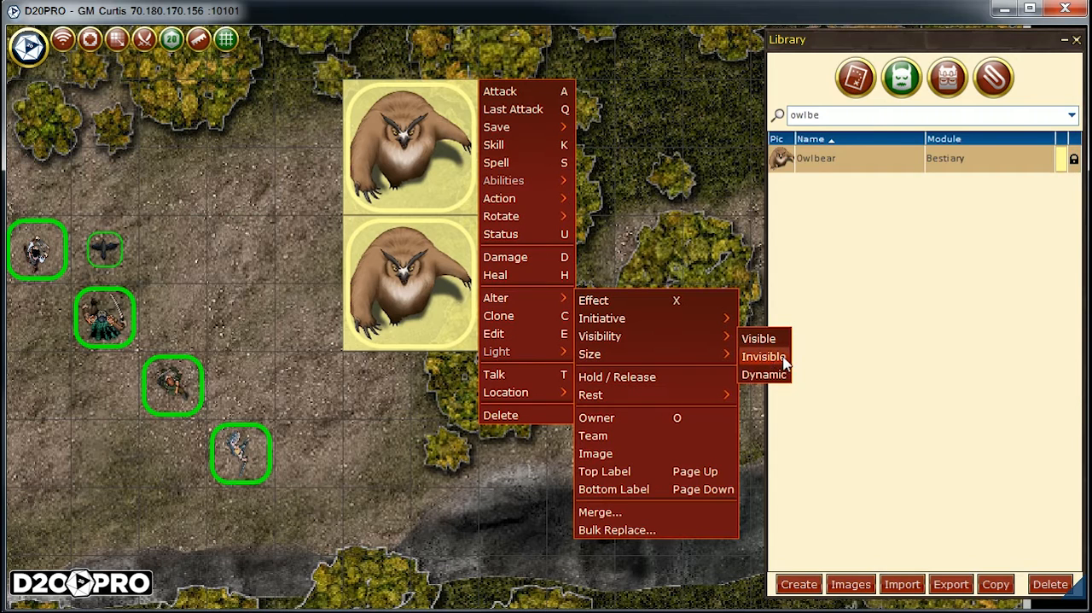
mouse_move(764, 355)
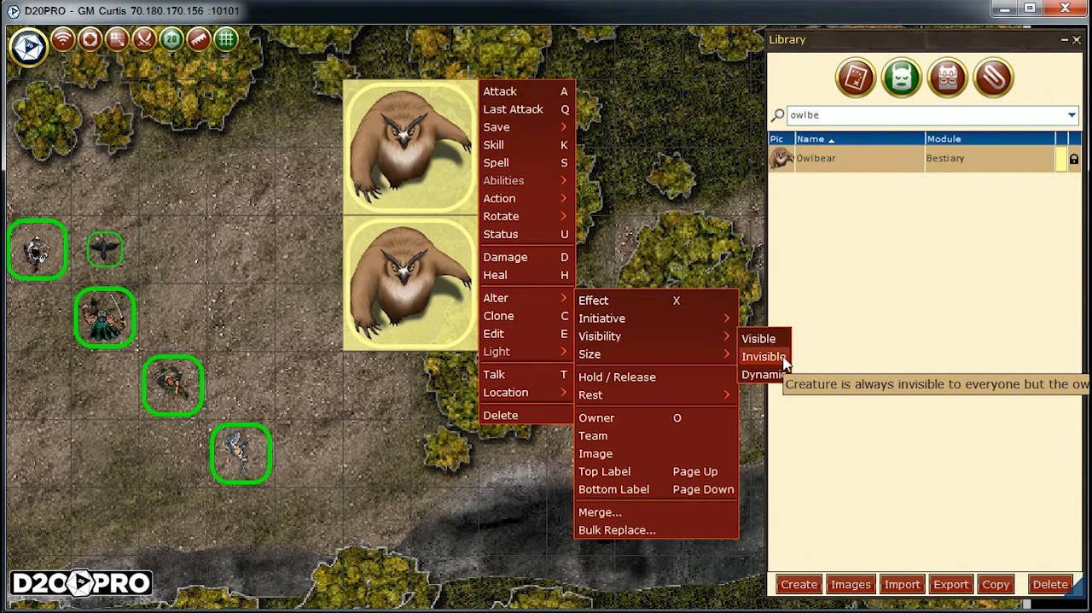
left_click(763, 356)
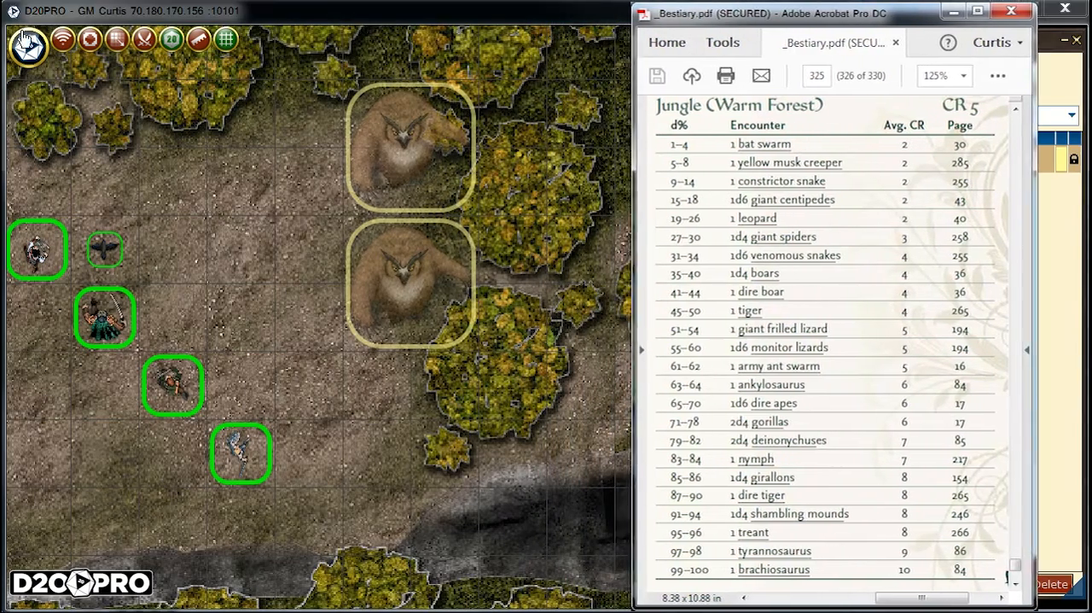
- Open the Game Log and roll a d100 in chat, getting 11
left_click(28, 43)
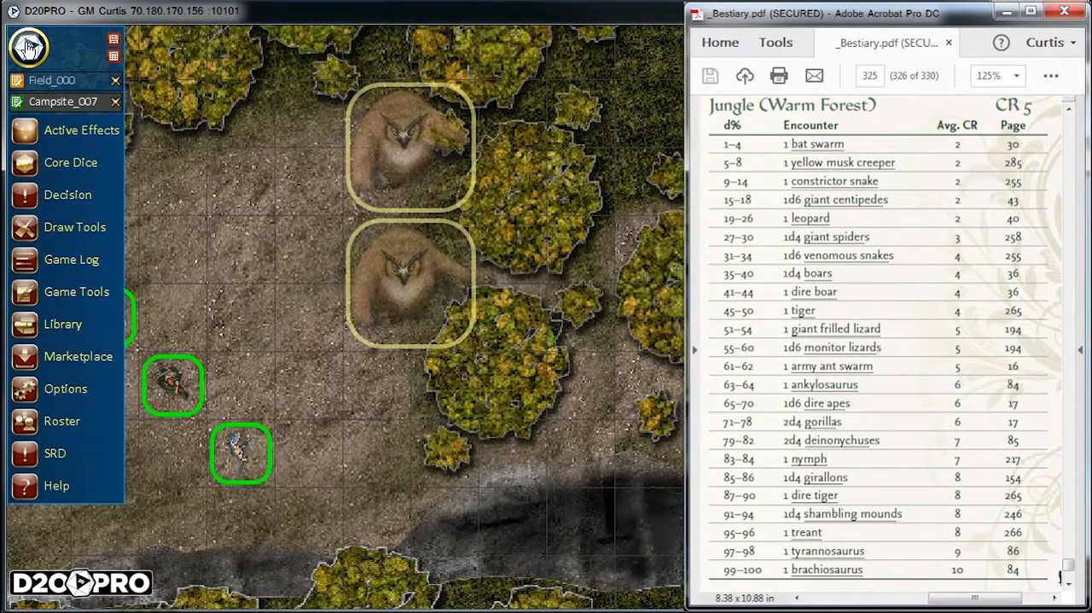
mouse_move(70, 259)
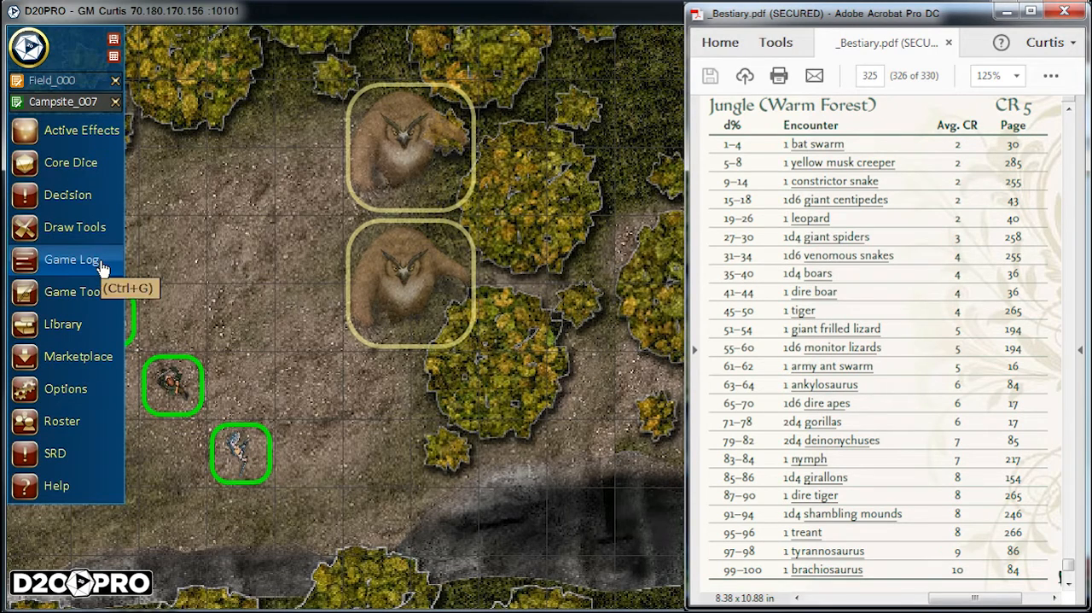
mouse_move(119, 271)
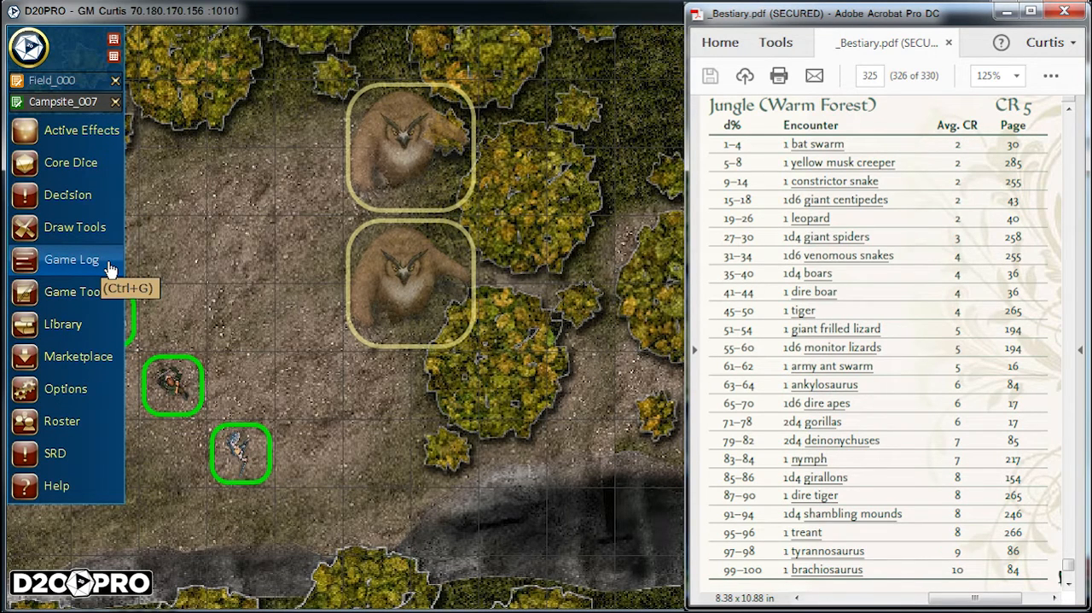
left_click(72, 260)
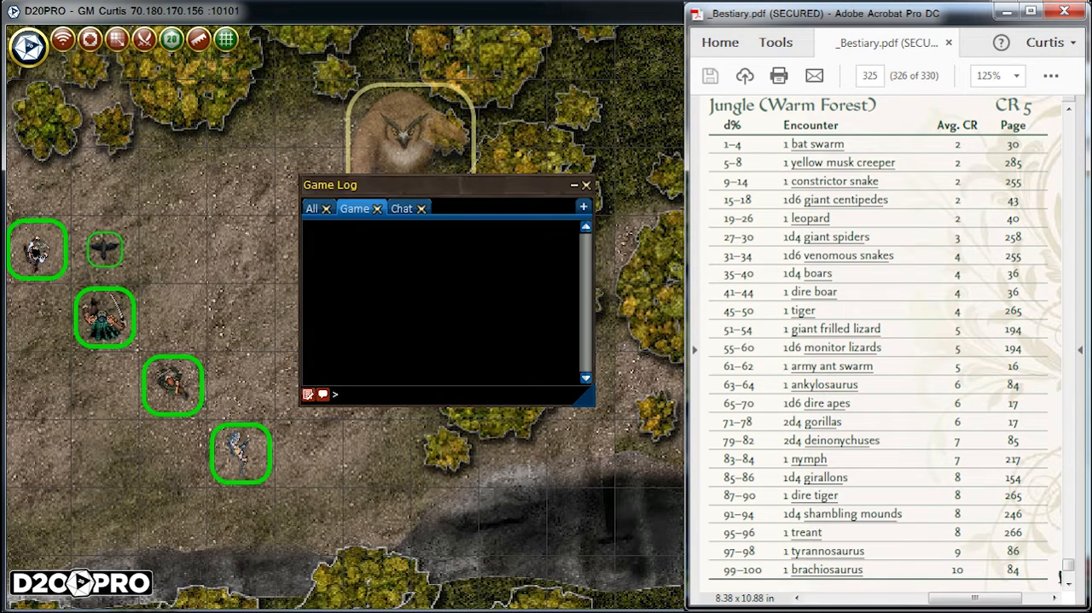
type("/roll d")
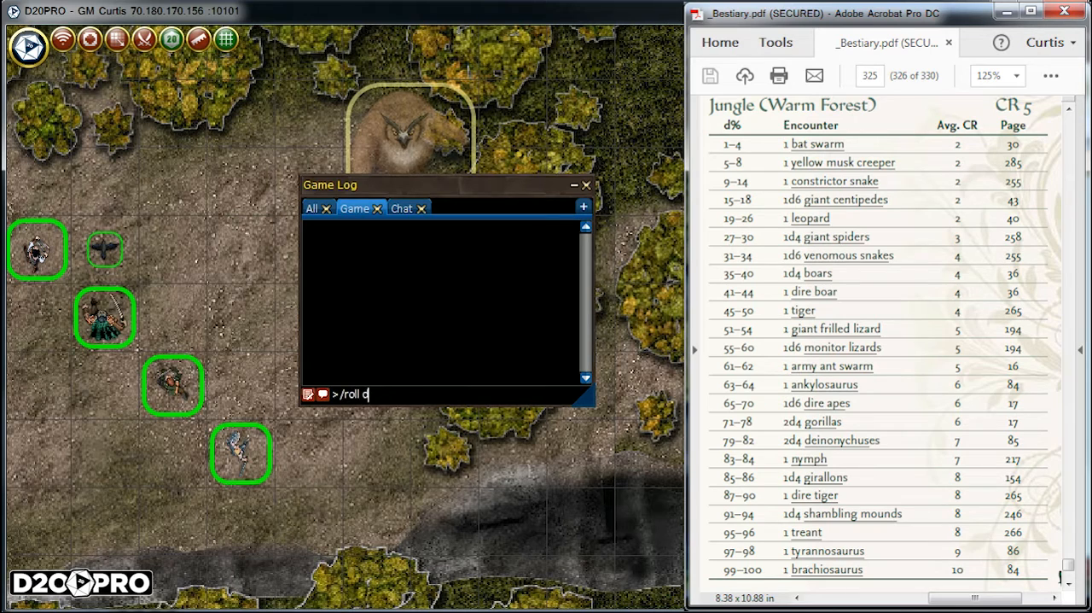
type("100")
type("owlbe")
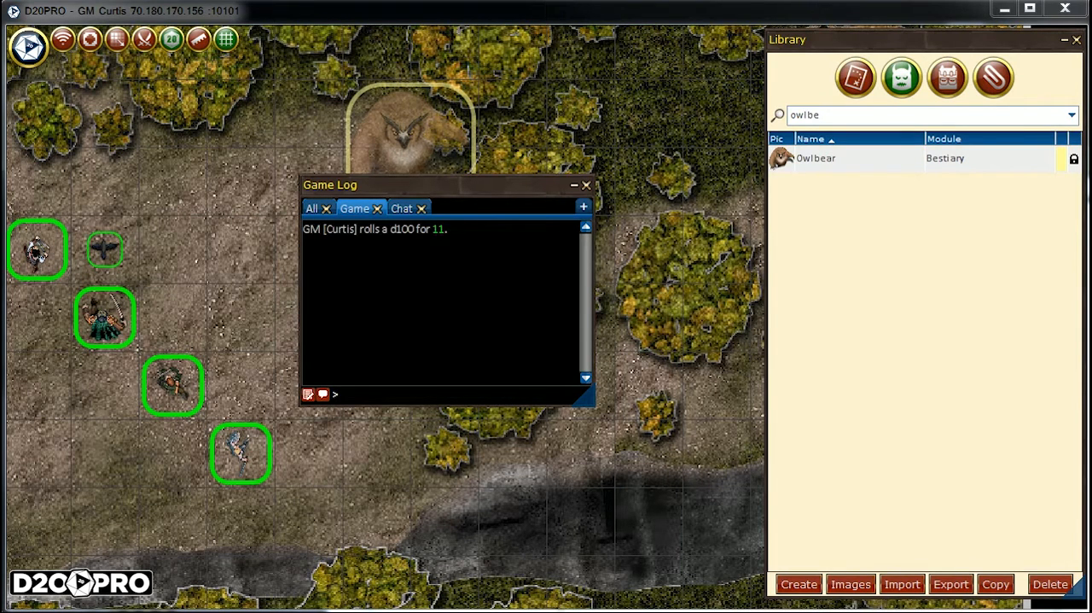
- Toggle between the Field_000 and Campsite_007 maps, ending on Field_000
left_click(28, 46)
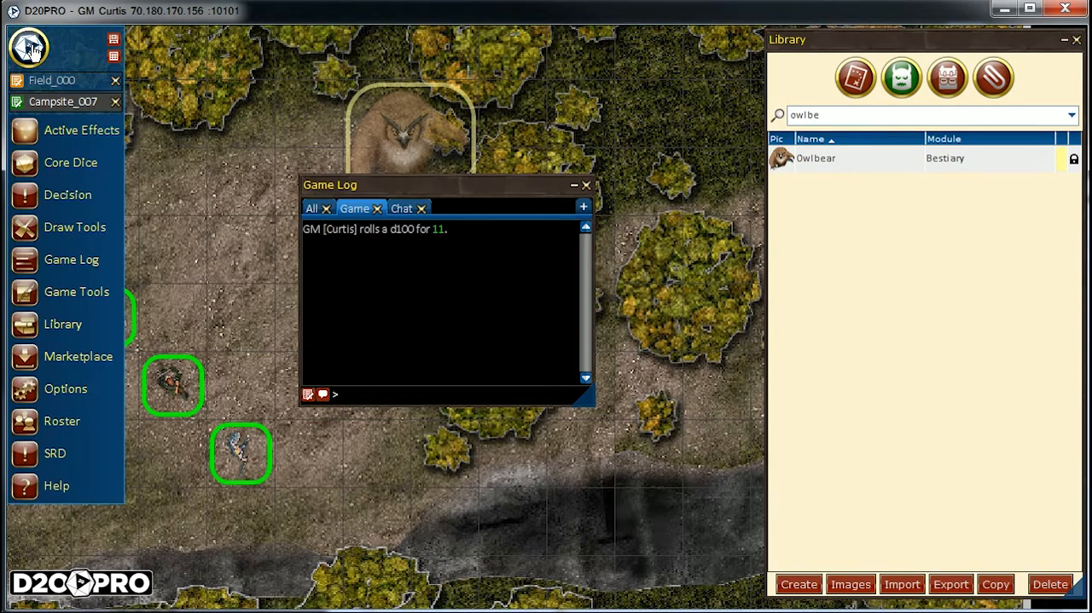
left_click(53, 79)
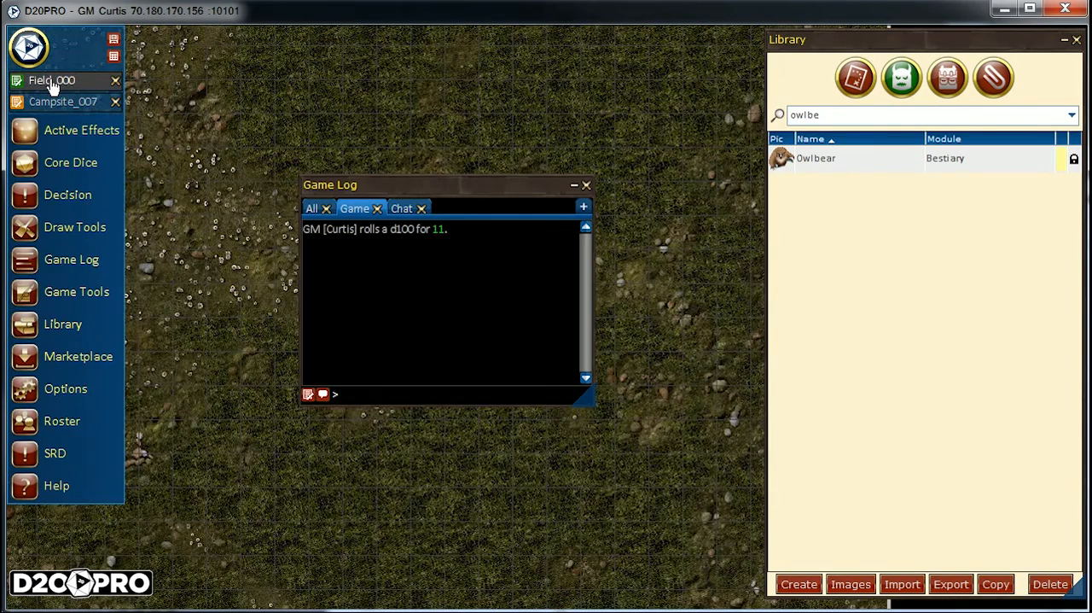
left_click(64, 101)
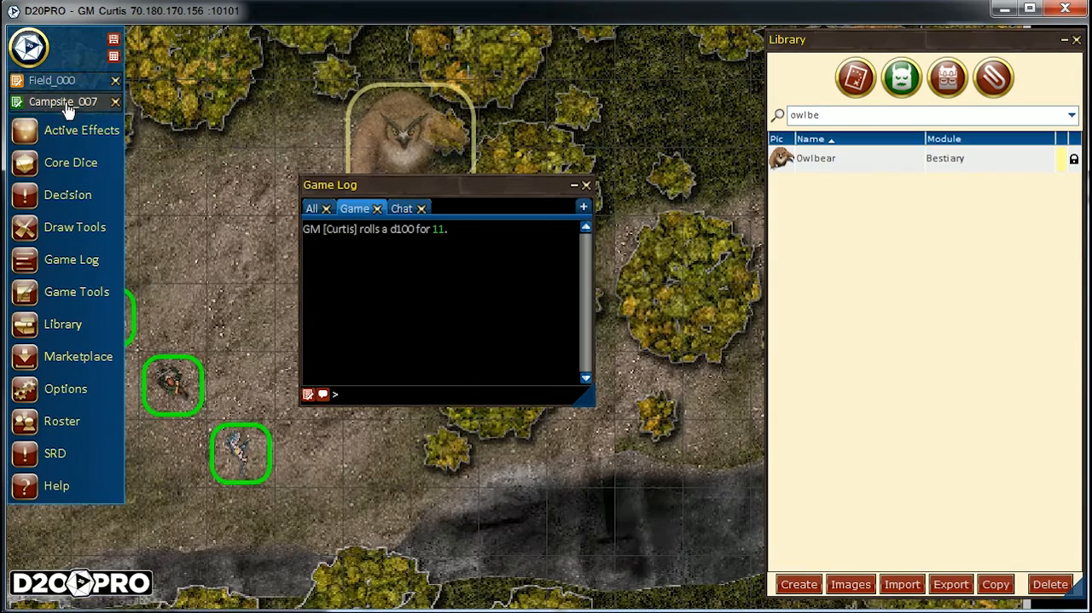
mouse_move(237, 194)
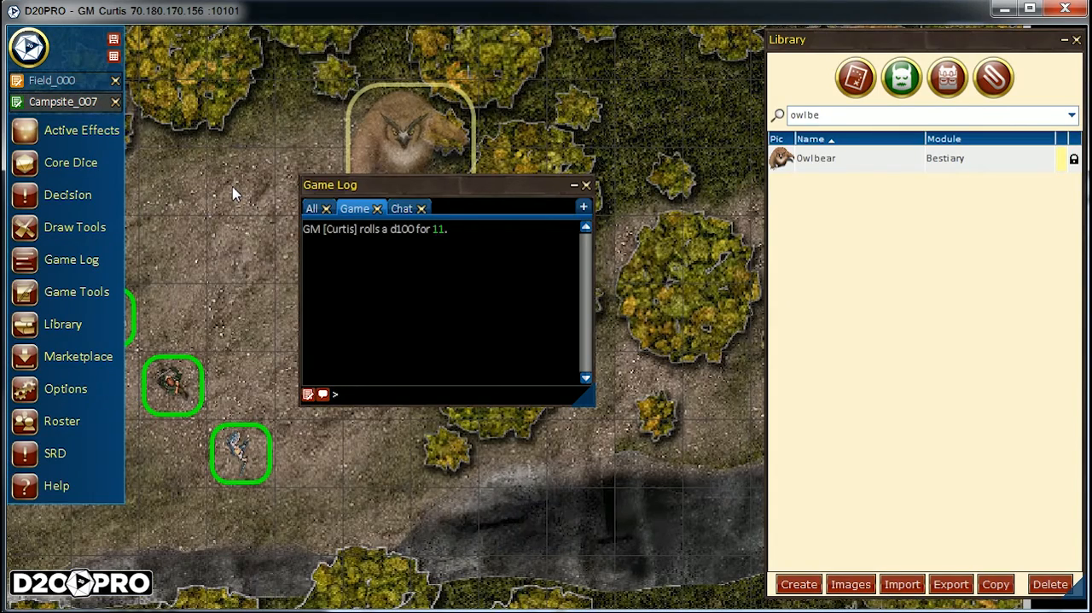
left_click(51, 80)
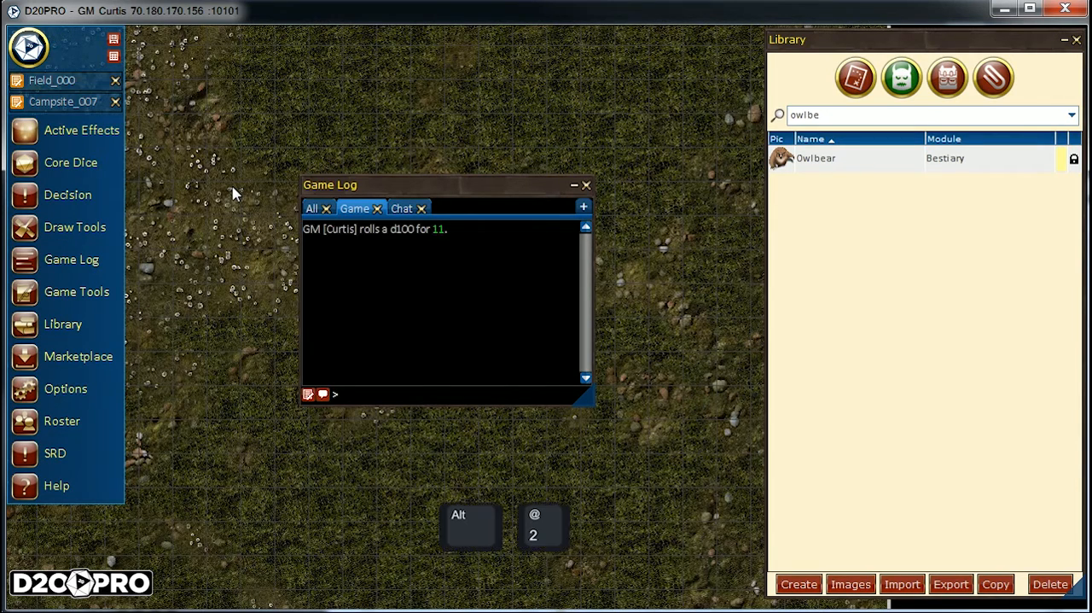
left_click(64, 101)
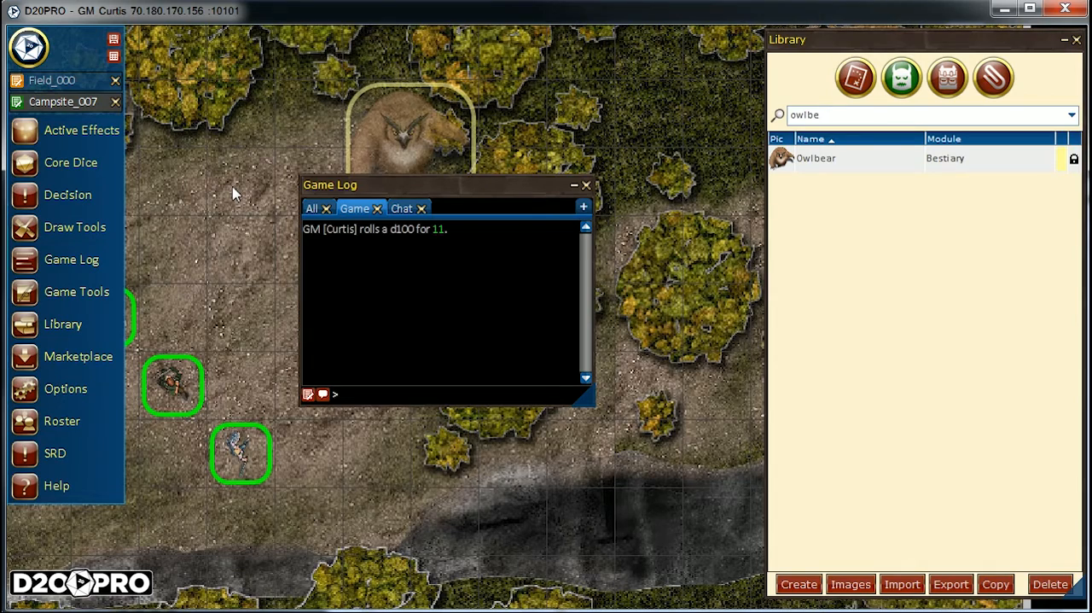
left_click(51, 79)
type("s")
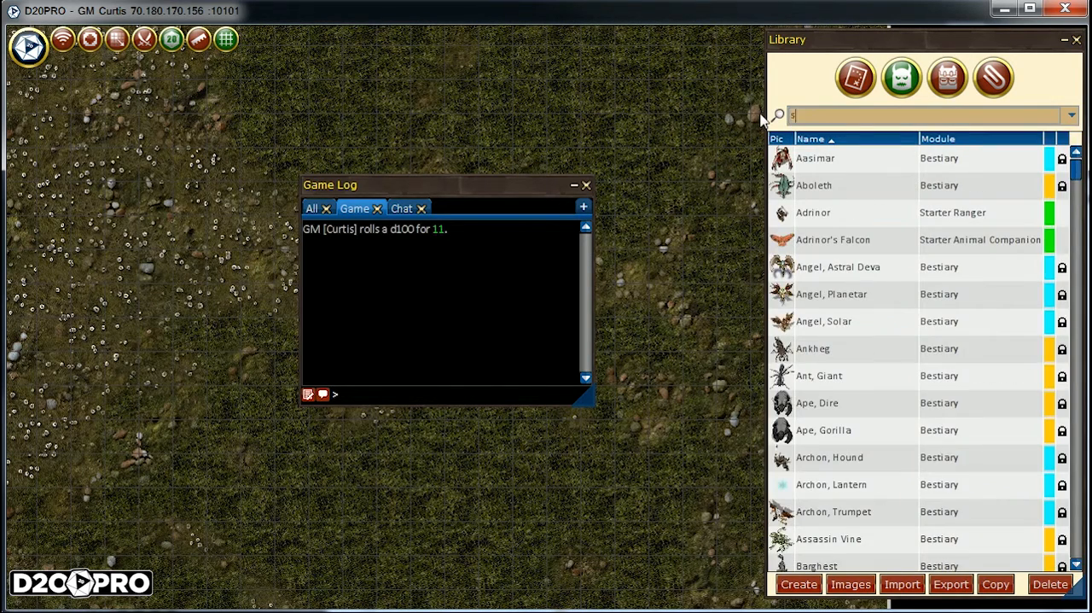
- Search the library for 'snake' and close the Game Log to drop constrictors on the map
type("nake")
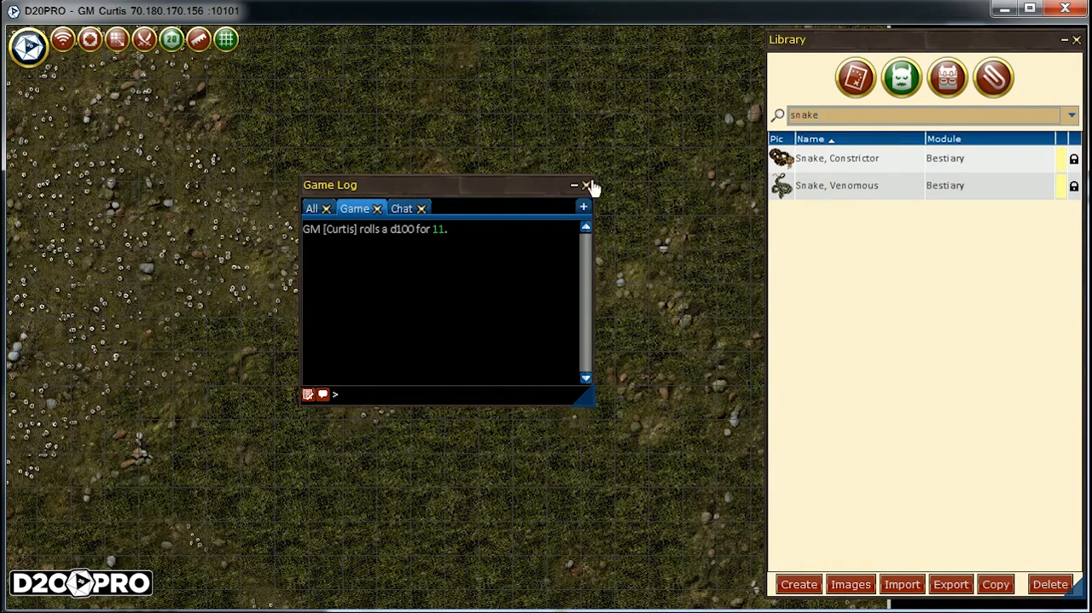
left_click(588, 185)
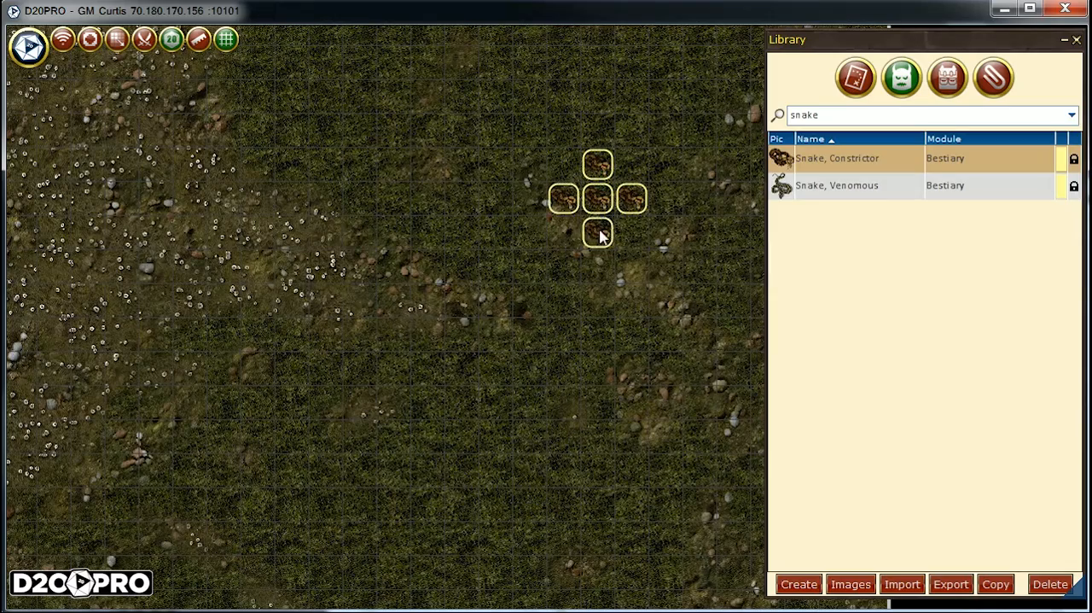
mouse_move(659, 200)
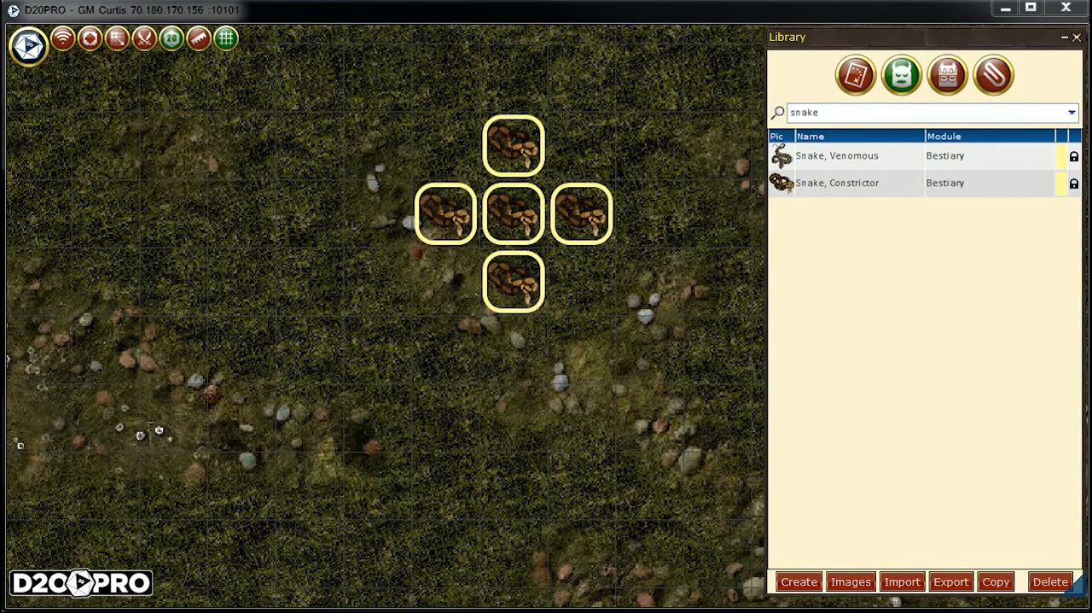
- Open the Roster and drag-select the five constrictor snakes to remove them from Active
left_click(28, 45)
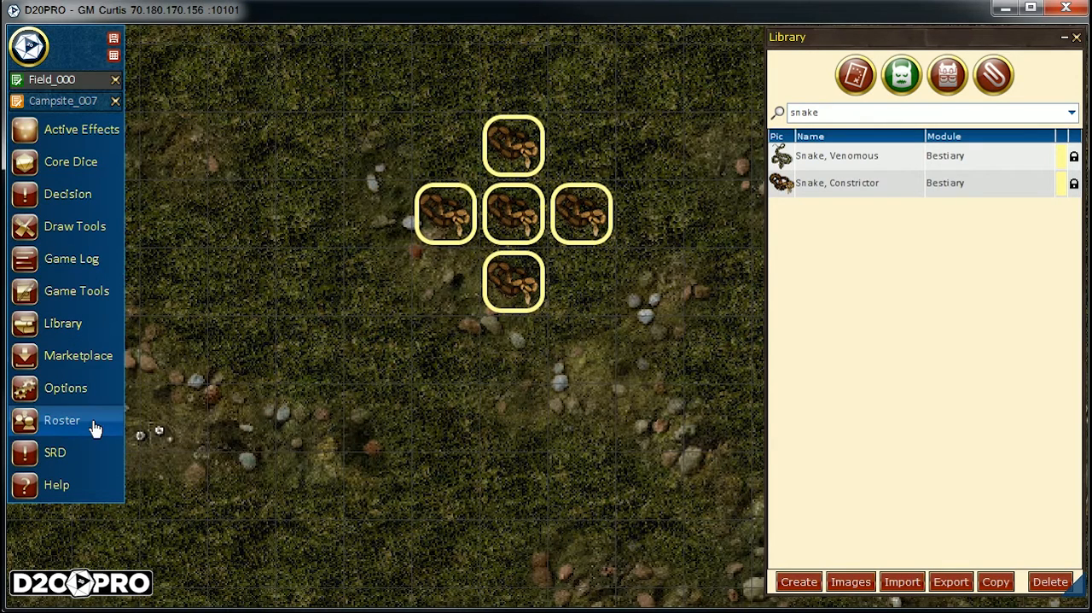
left_click(61, 419)
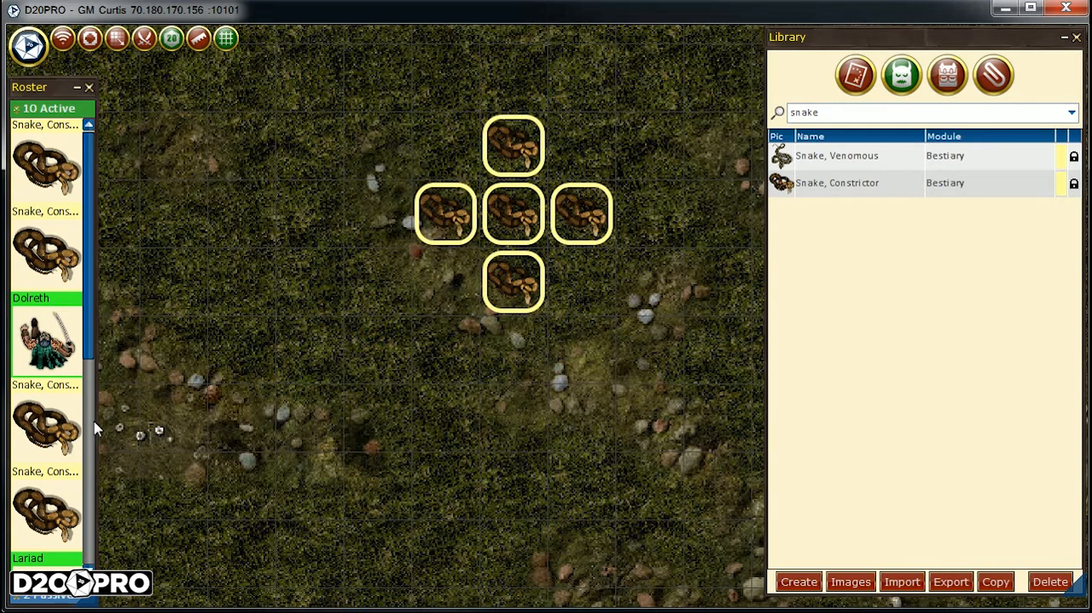
left_click_drag(414, 116, 550, 320)
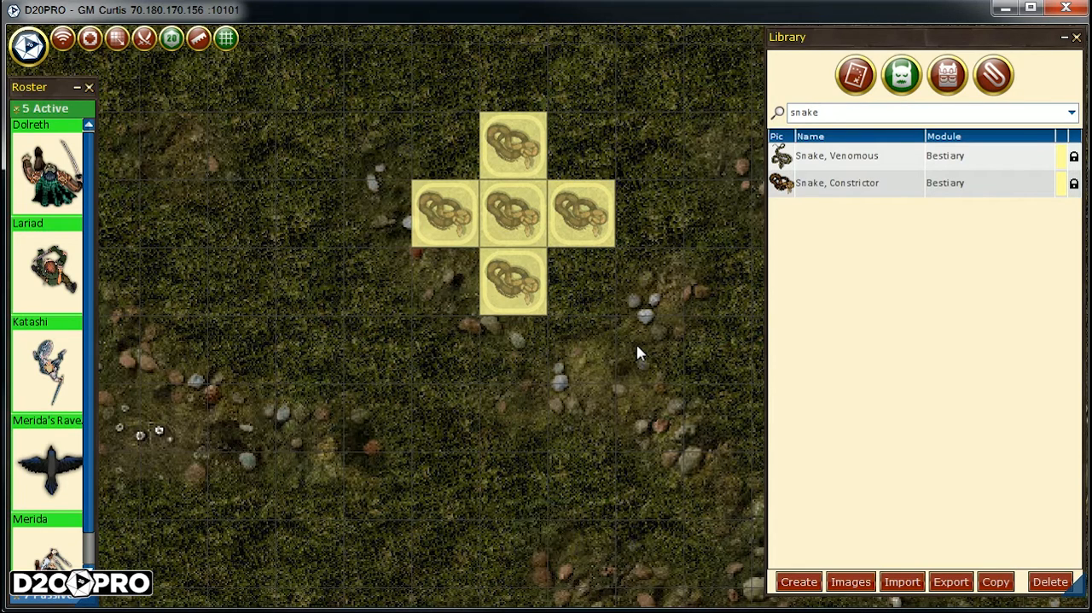
mouse_move(434, 280)
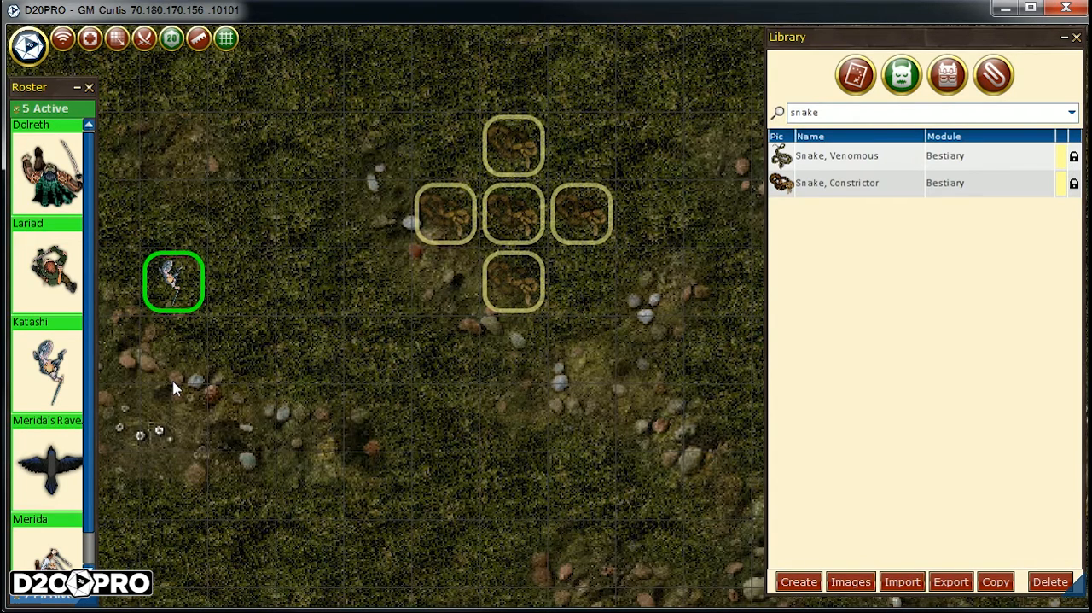
mouse_move(97, 203)
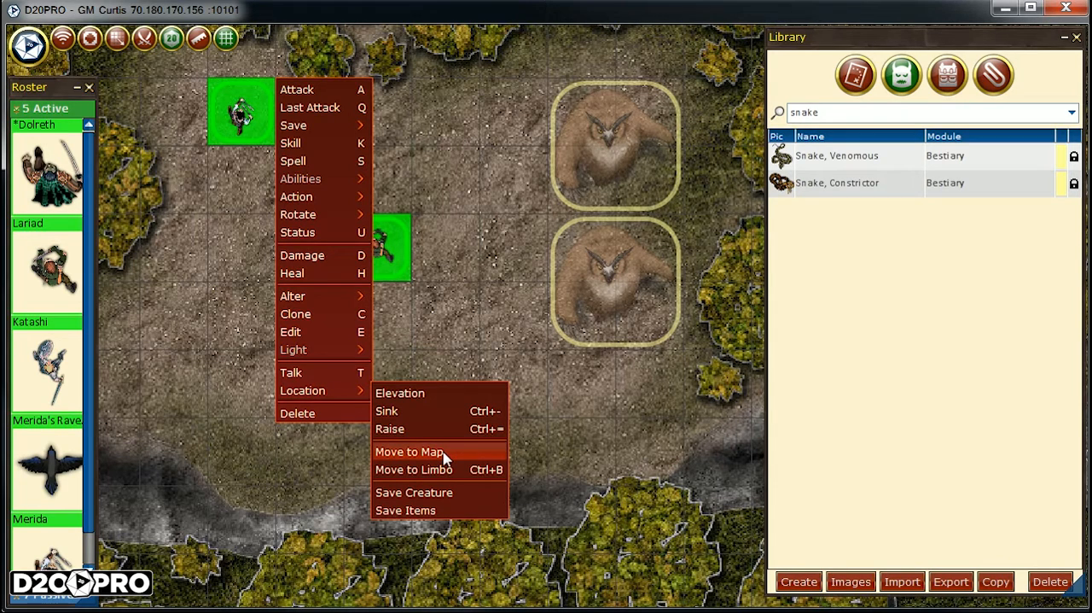
- Start moving the campsite party to another map and list the library's maps
left_click(410, 452)
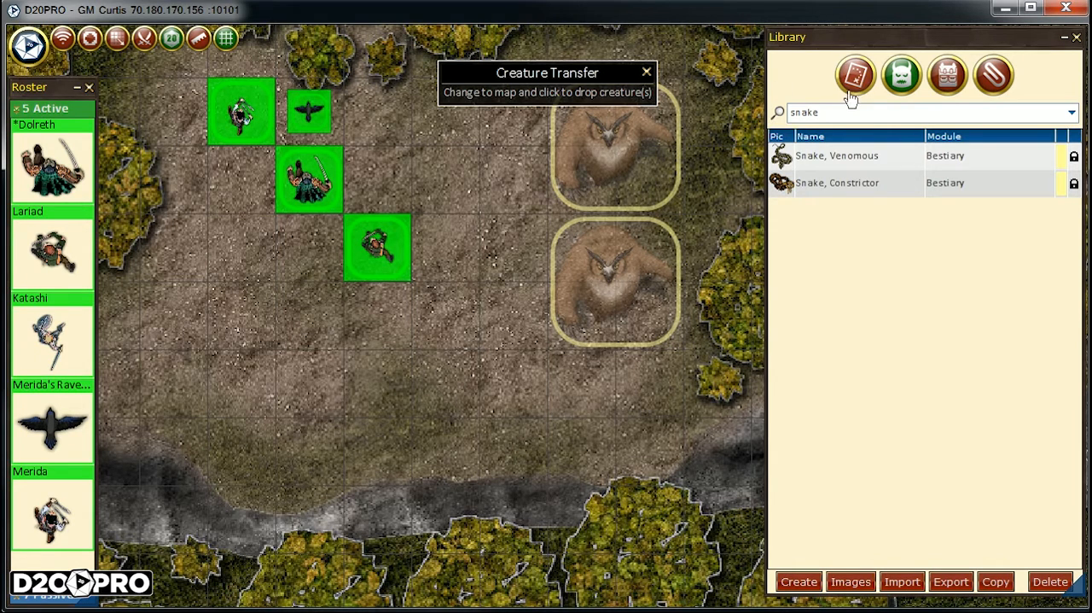
left_click(855, 75)
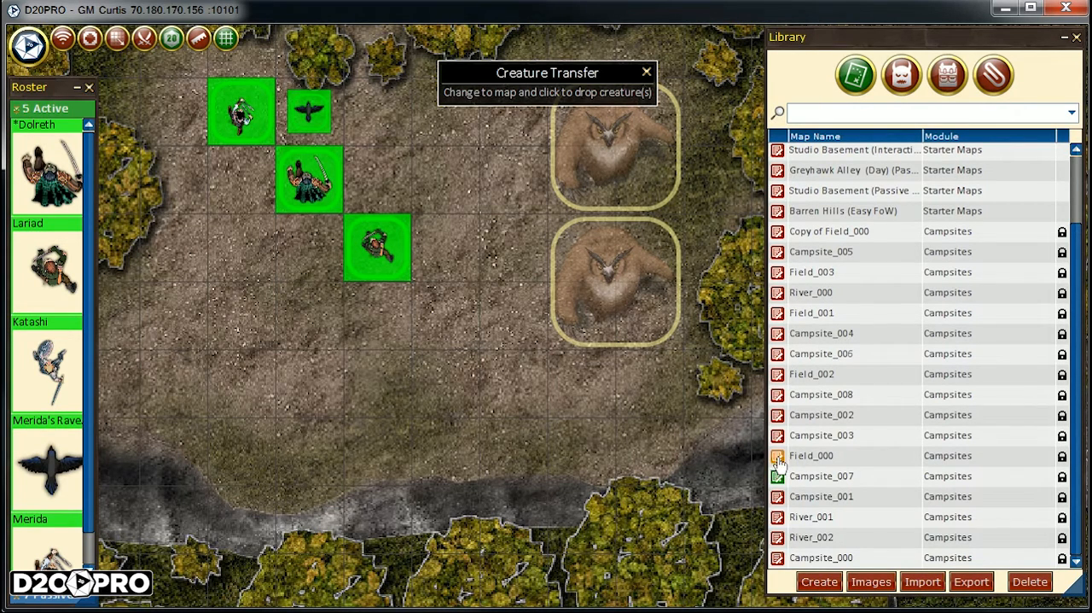
- Open Field_000 and place the party left of the hidden snakes
left_click(812, 455)
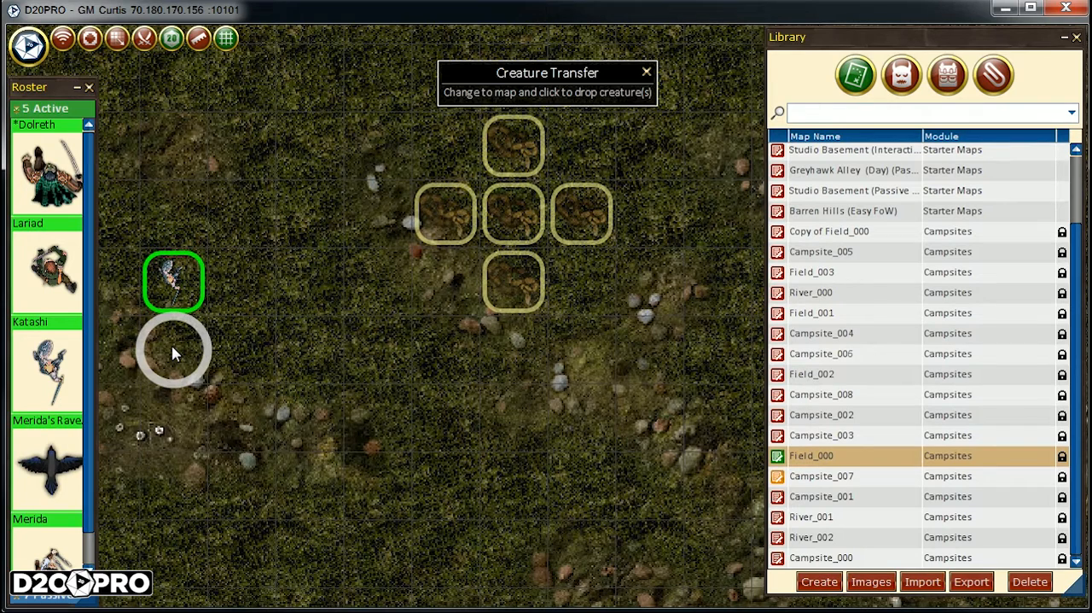
left_click(174, 350)
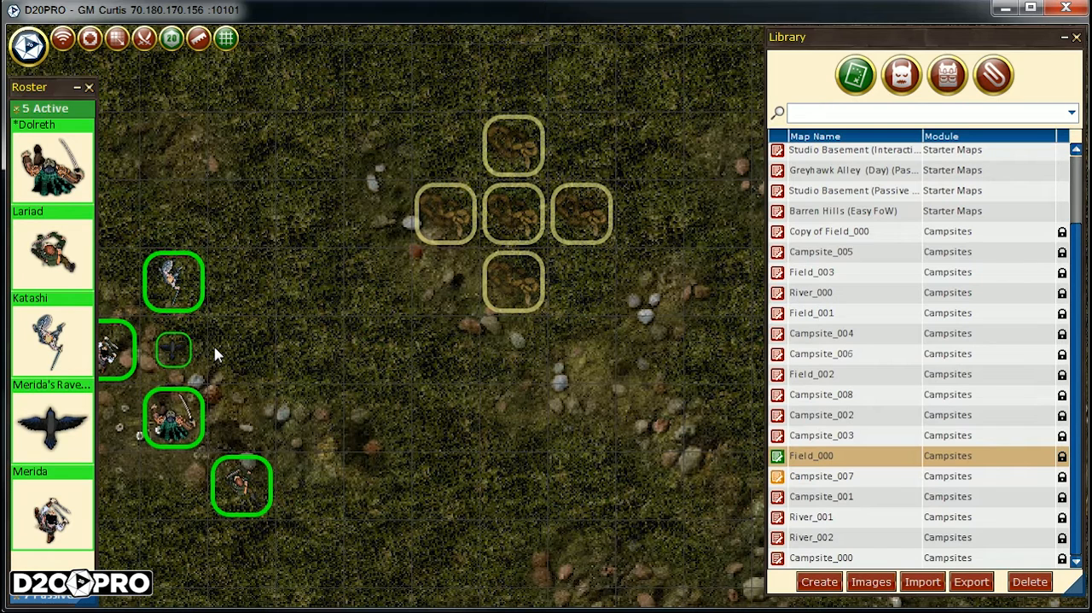
mouse_move(145, 147)
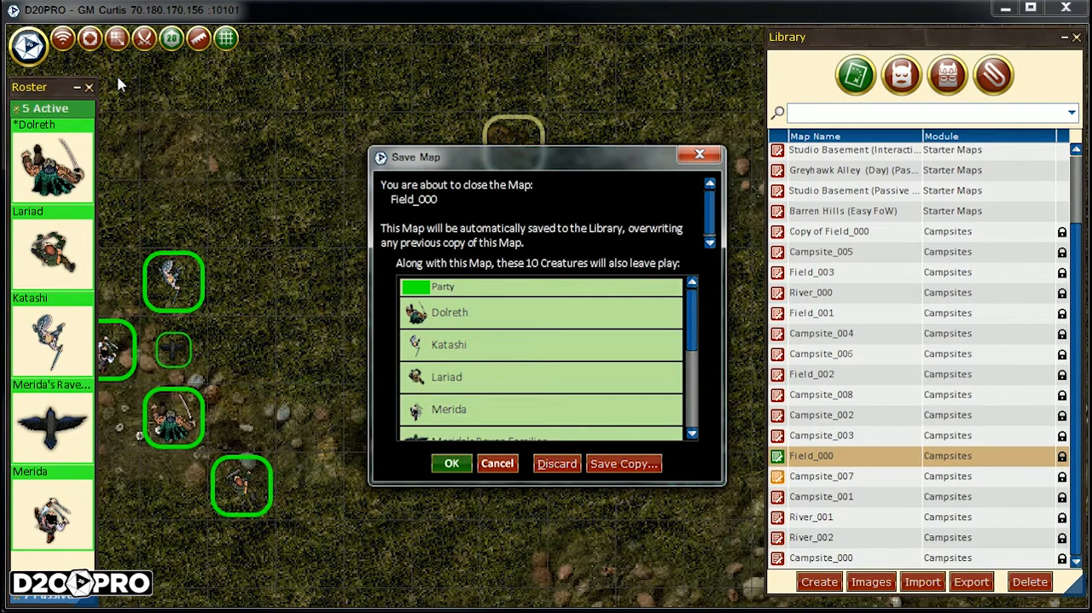
mouse_move(451, 463)
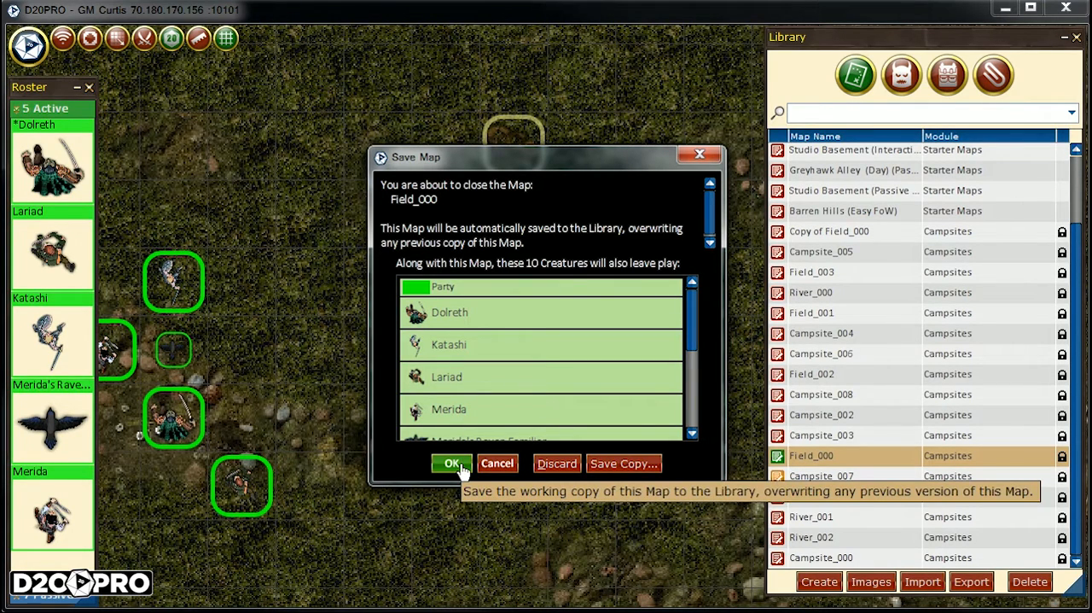
mouse_move(700, 162)
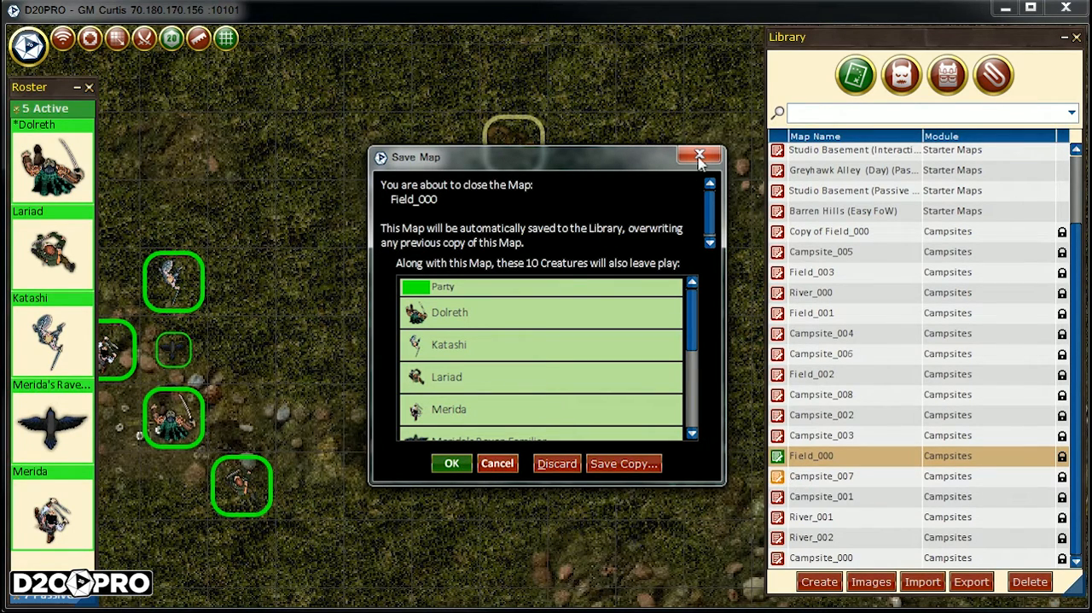
mouse_move(699, 156)
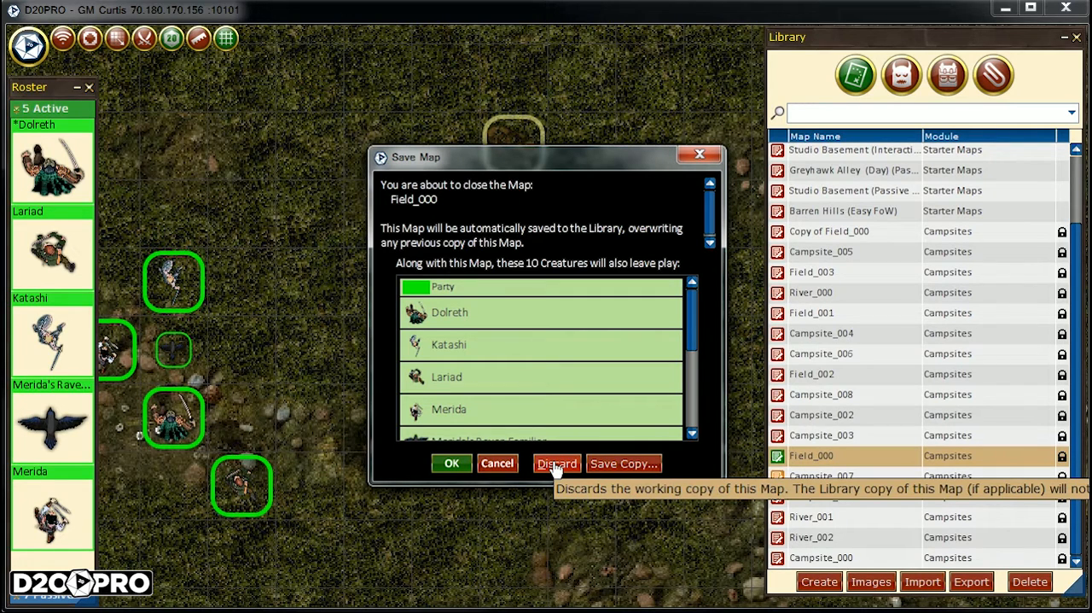
mouse_move(624, 464)
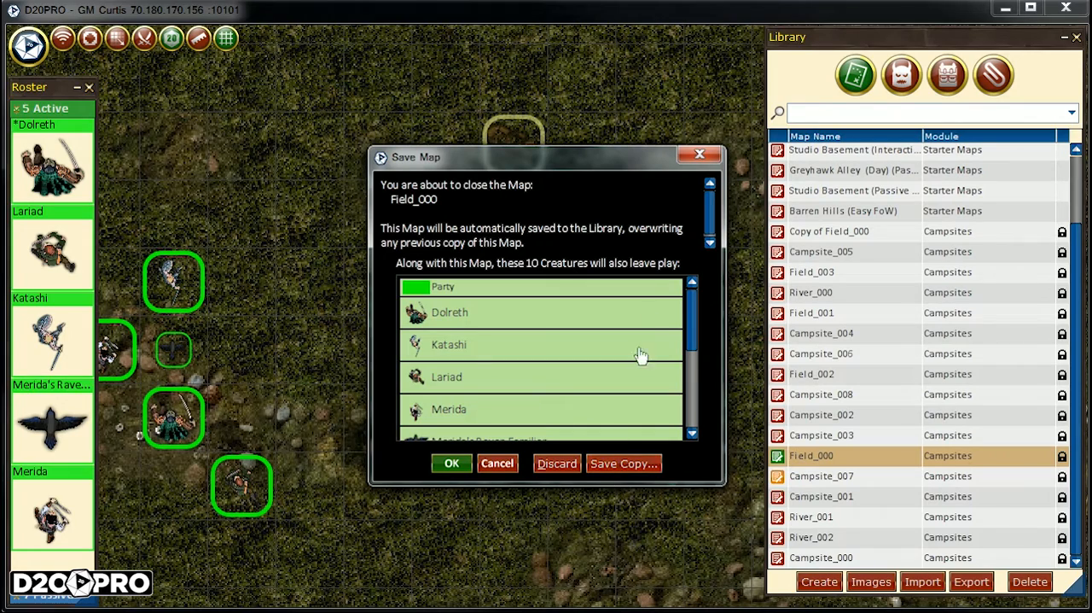
- Close Field_000, choosing Save Copy to keep a library copy
left_click(452, 463)
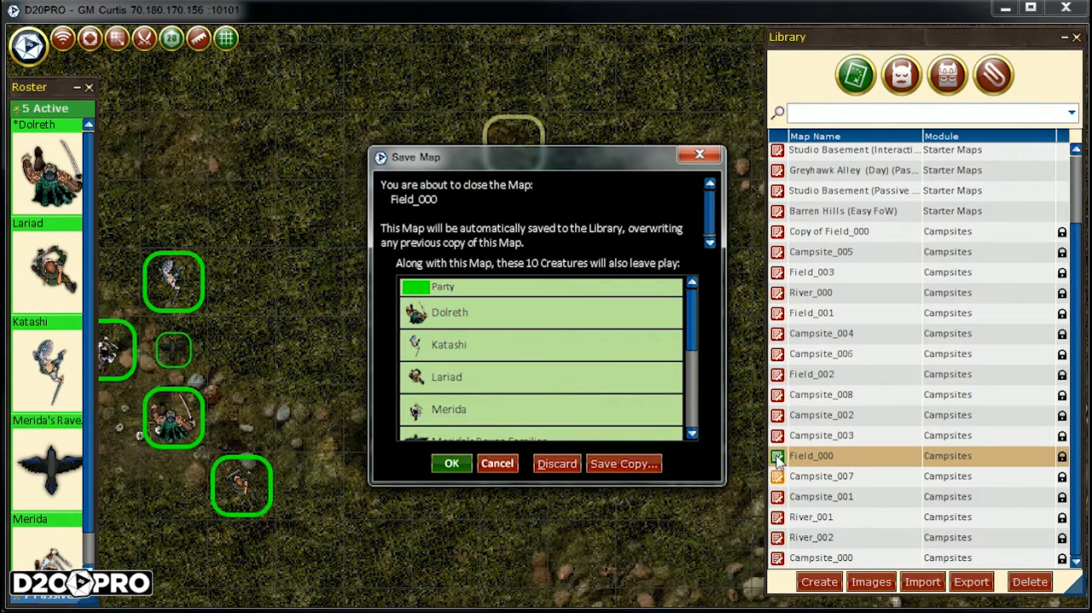
left_click(624, 463)
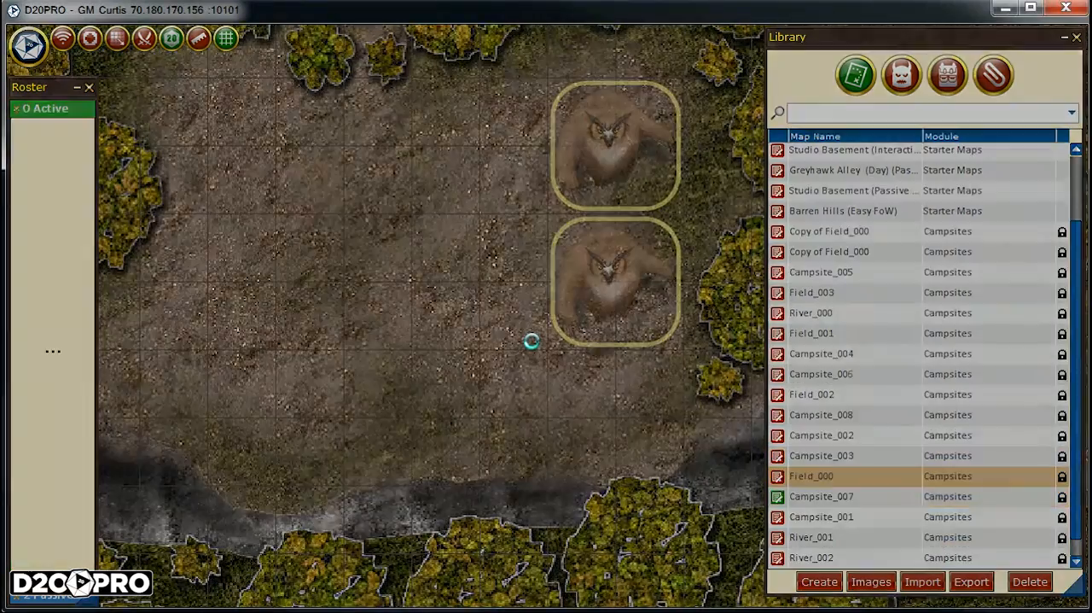
left_click(817, 582)
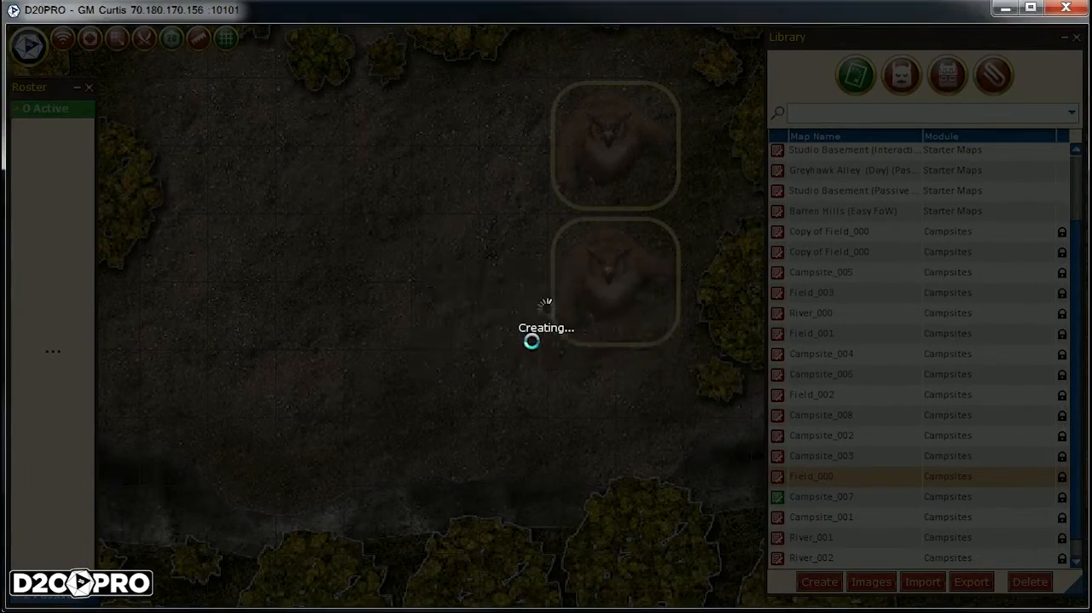